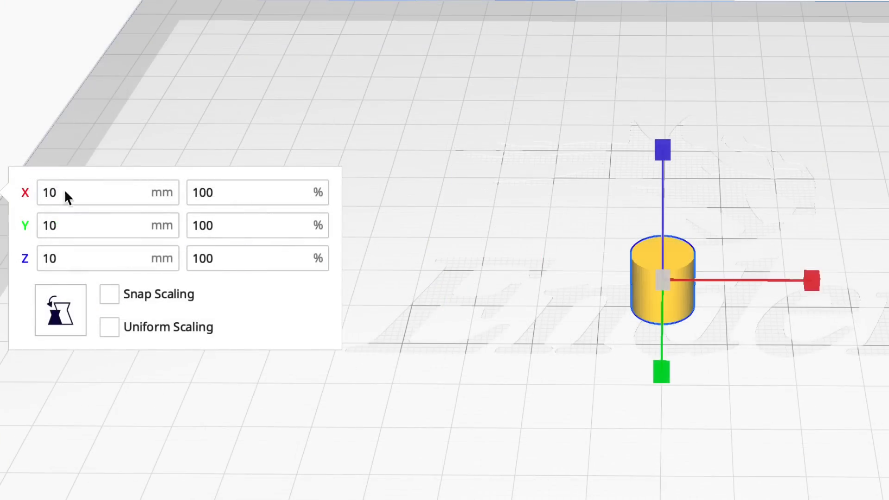
mouse_move(573, 324)
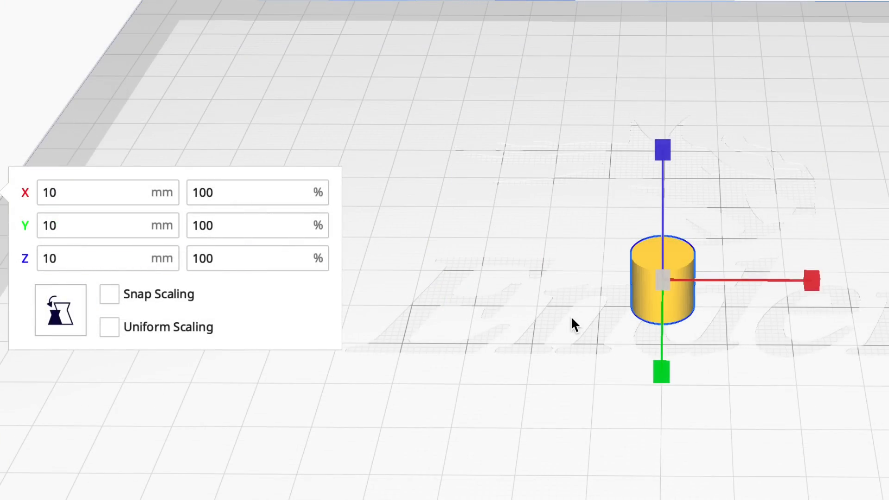
Multiply the small 10 mm cylinder into two additional copies.
right_click(672, 281)
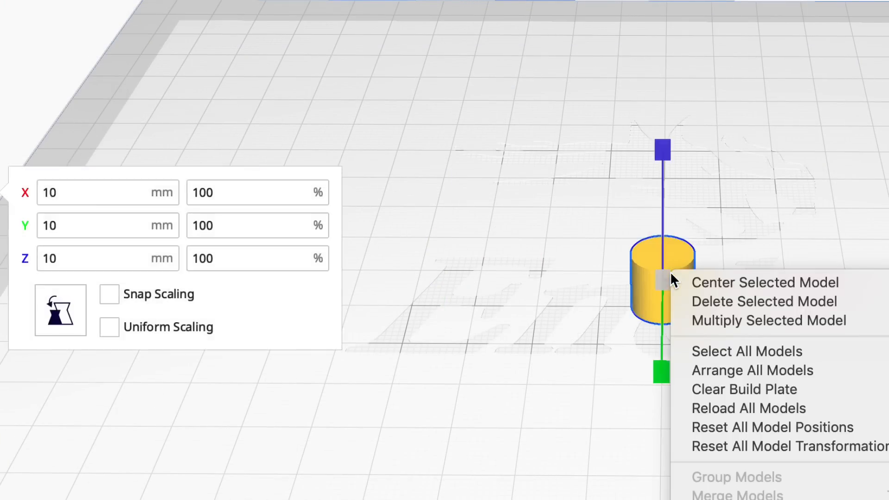
left_click(768, 320)
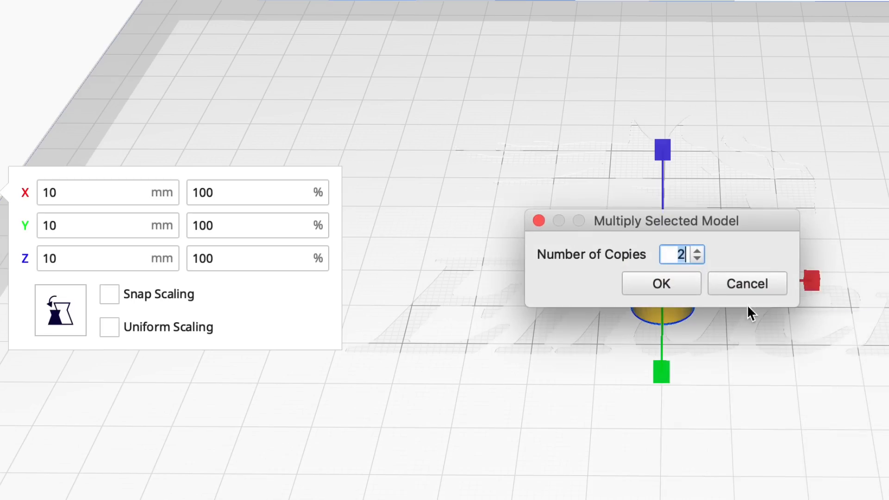
left_click(660, 284)
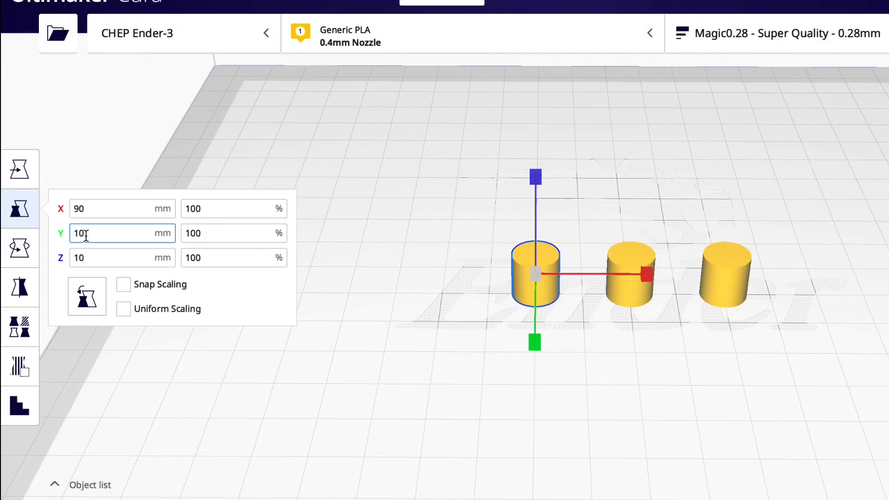
Scale one cylinder to 100 mm wide and another to 90×90×5 mm, aligned concentrically.
type("900")
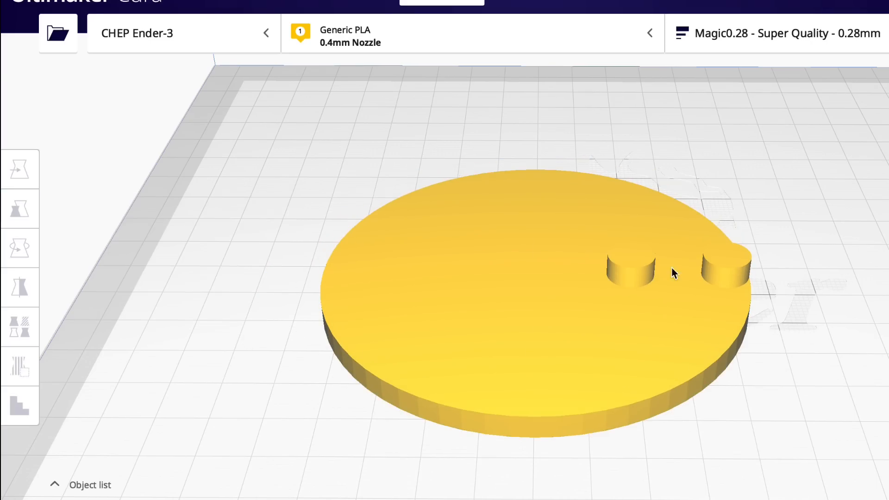
left_click(20, 209)
type("1")
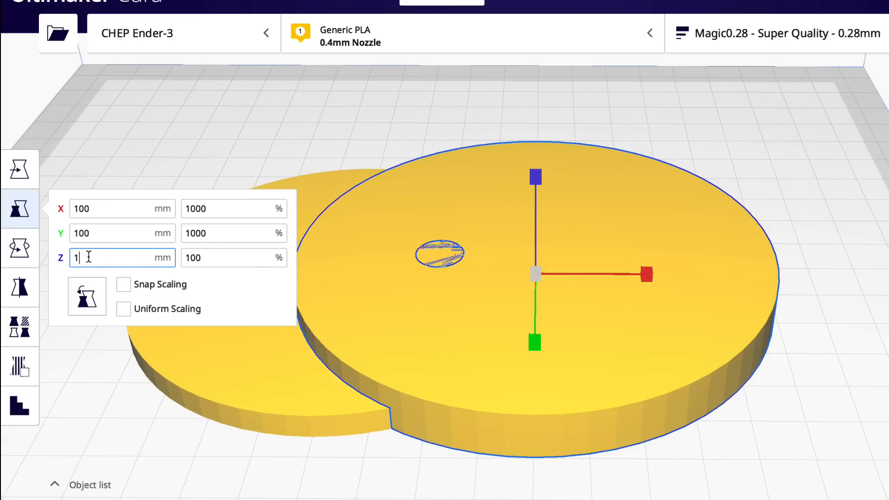
type("3")
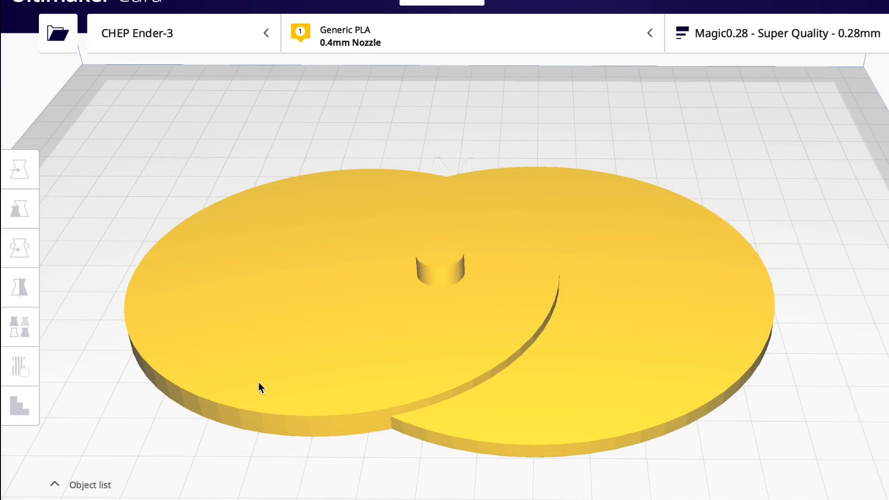
left_click(20, 209)
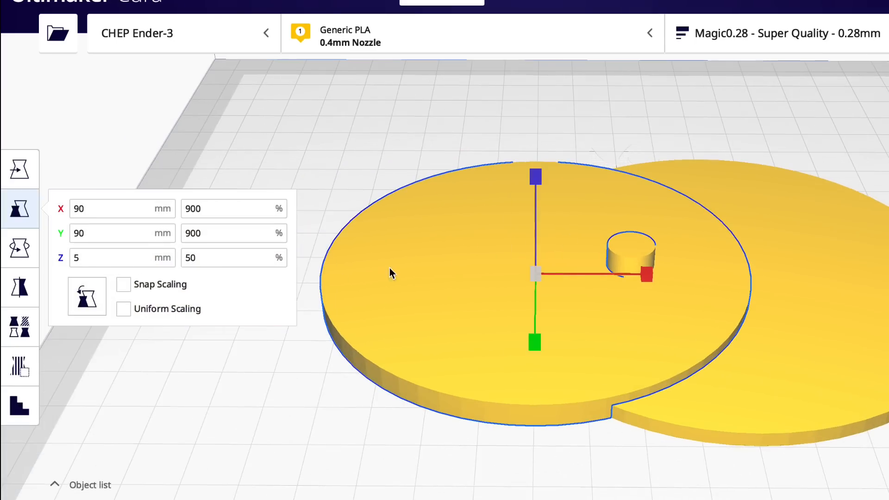
left_click(123, 284)
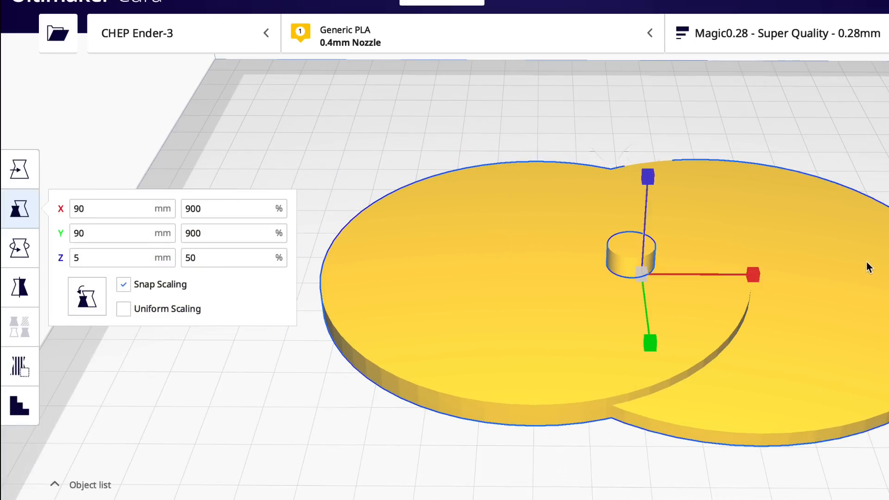
left_click(122, 284)
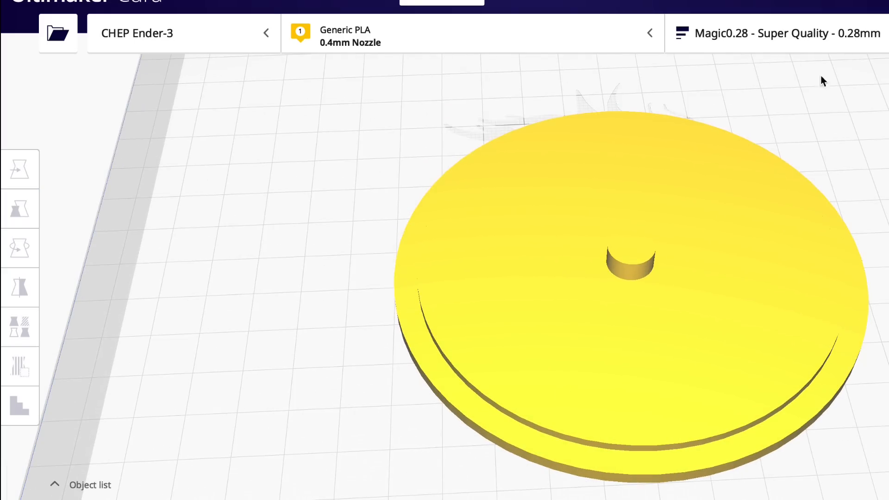
Set Top Layers to 0 in the custom Shell settings and slice.
left_click(777, 33)
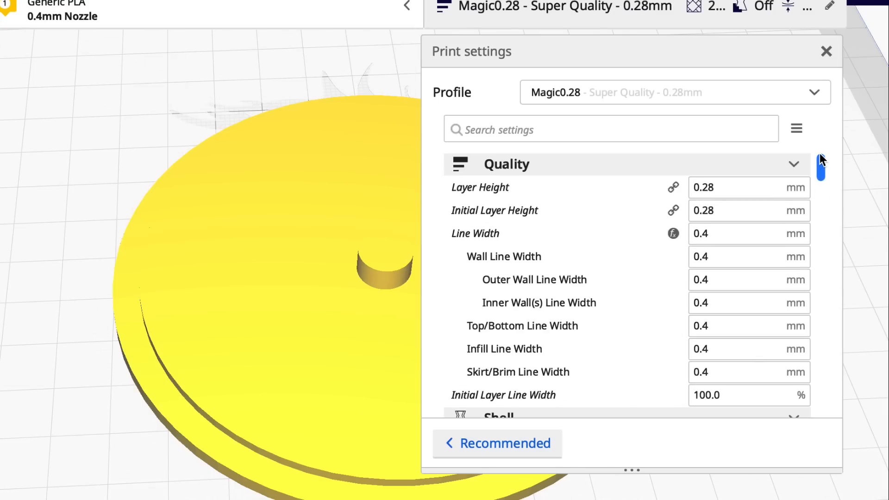
scroll("down", 3)
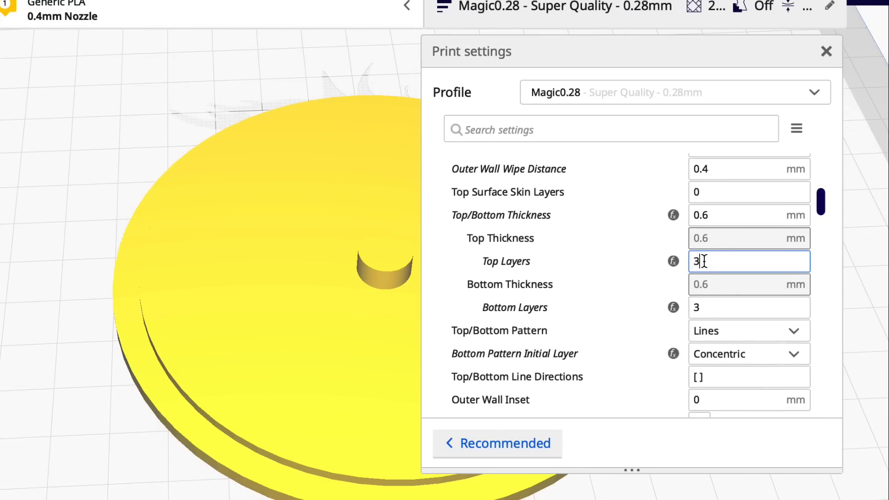
type("0")
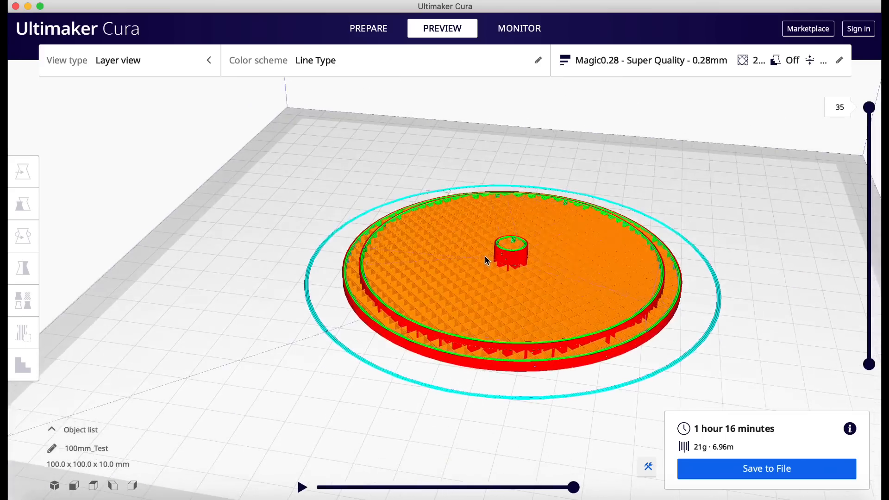
left_click_drag(485, 261, 510, 341)
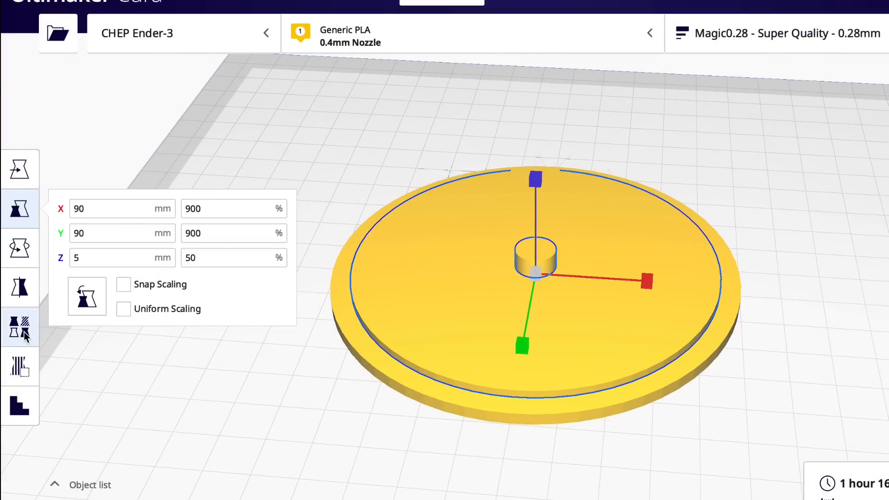
Make the inner disc an overlap modifier with Infill Density and Infill Pattern settings added.
left_click(20, 328)
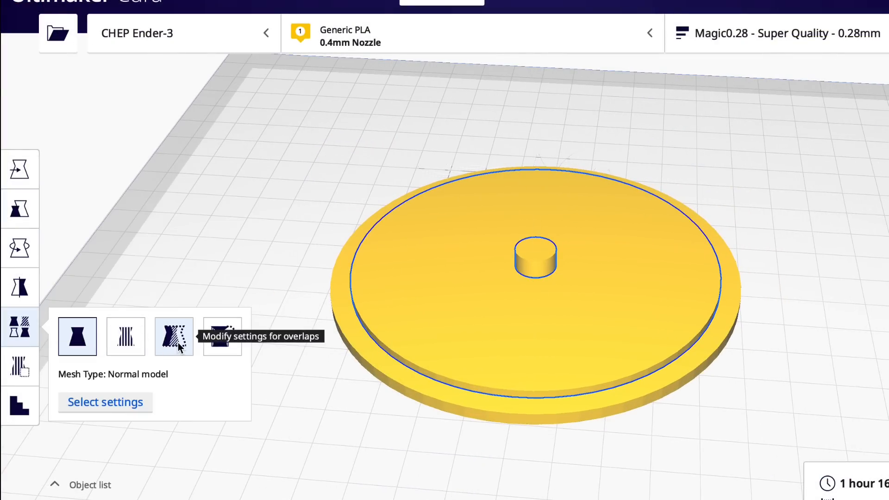
left_click(173, 335)
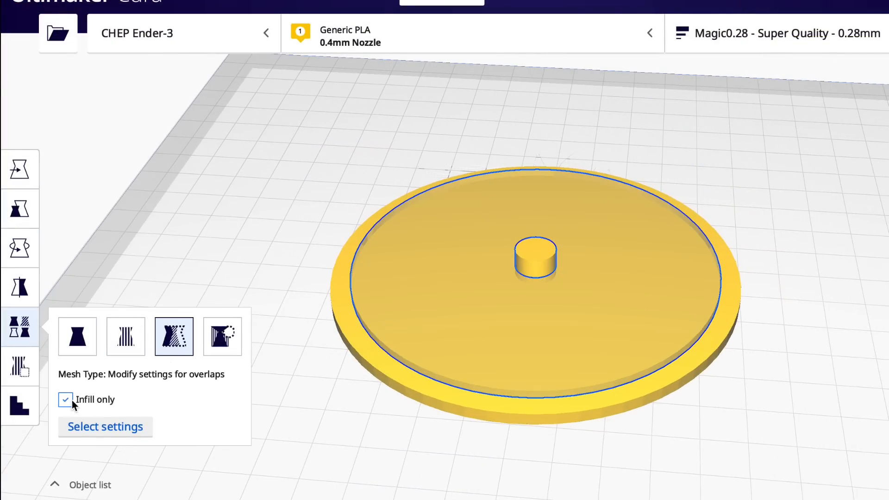
left_click(65, 400)
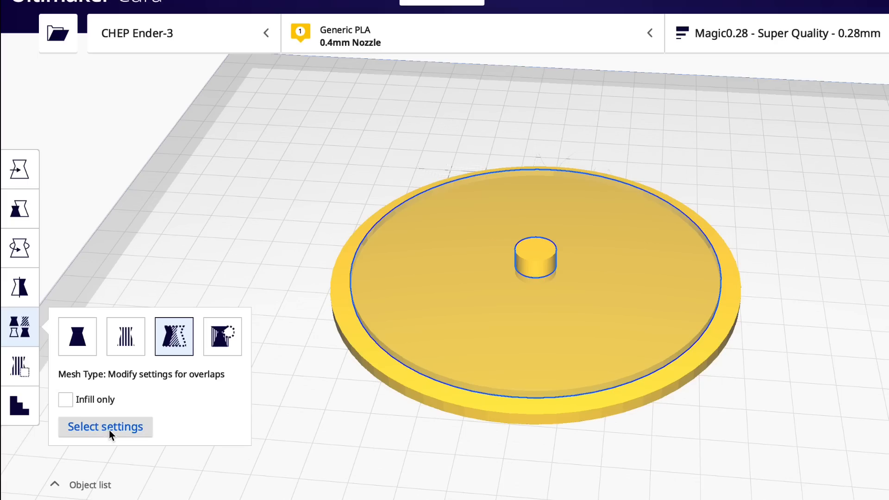
left_click(105, 426)
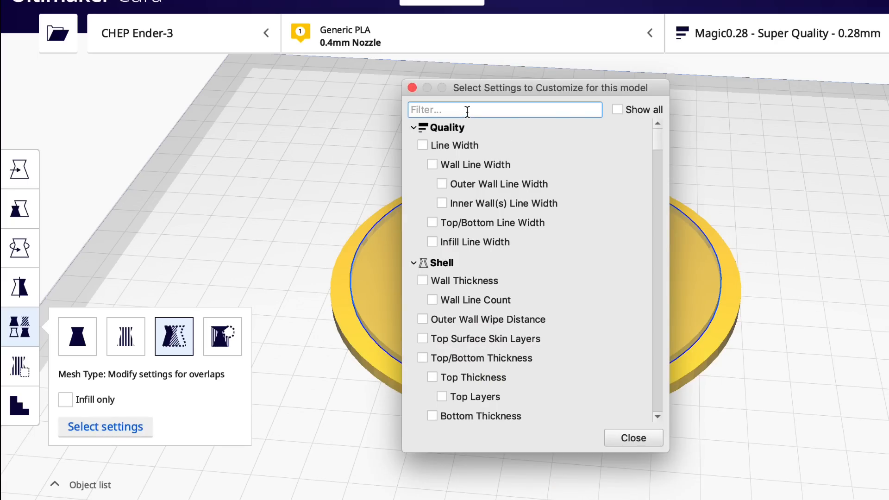
type("infil")
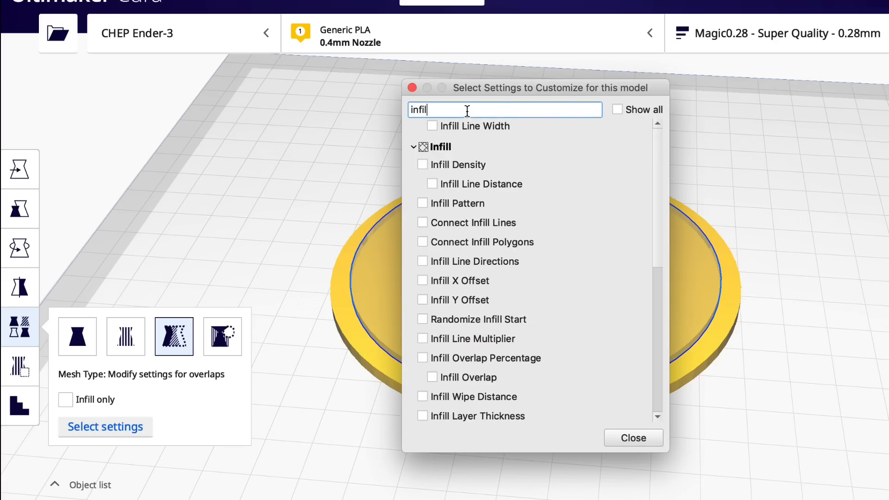
left_click(421, 164)
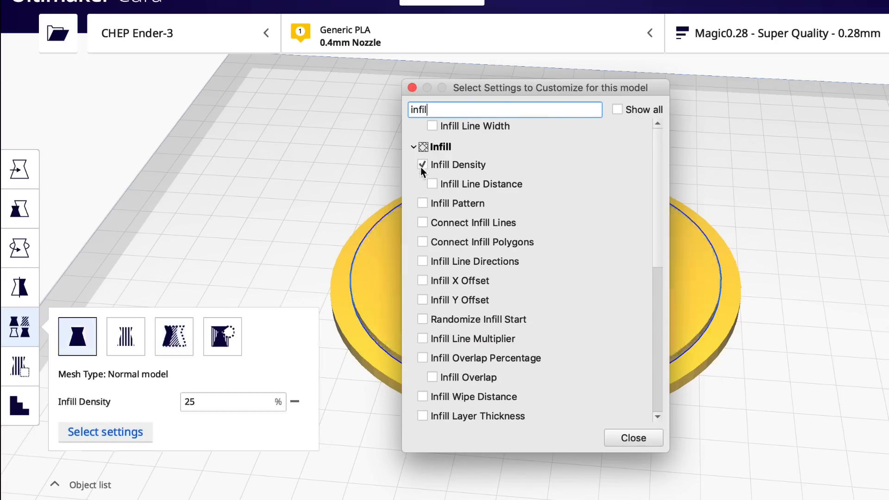
left_click(422, 203)
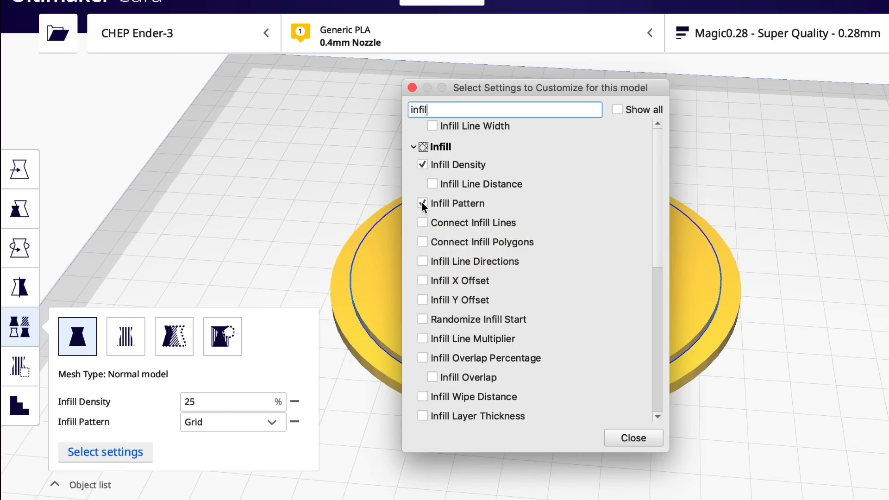
left_click(633, 437)
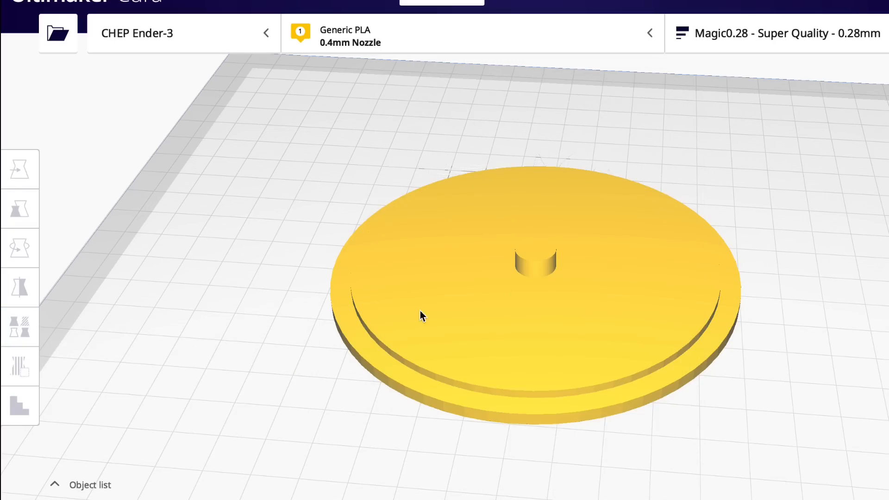
Set the inner disc's infill pattern to Tri-Hexagon and density to 20%.
left_click(20, 327)
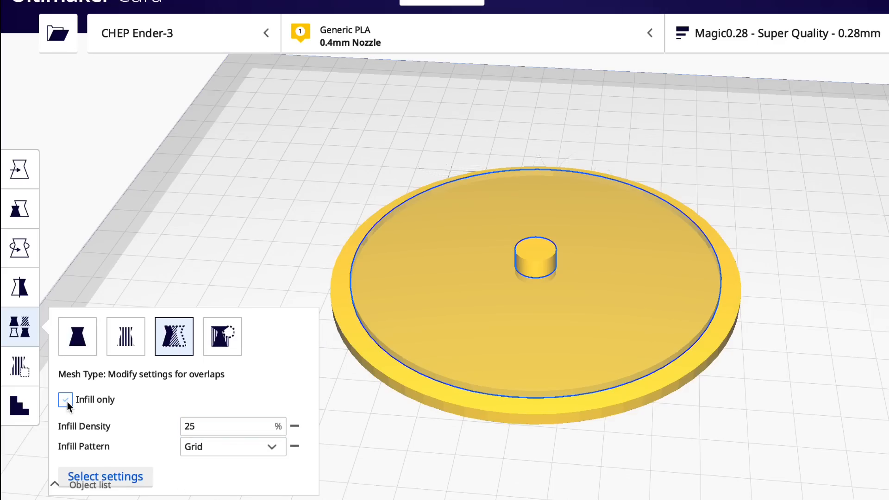
left_click(64, 400)
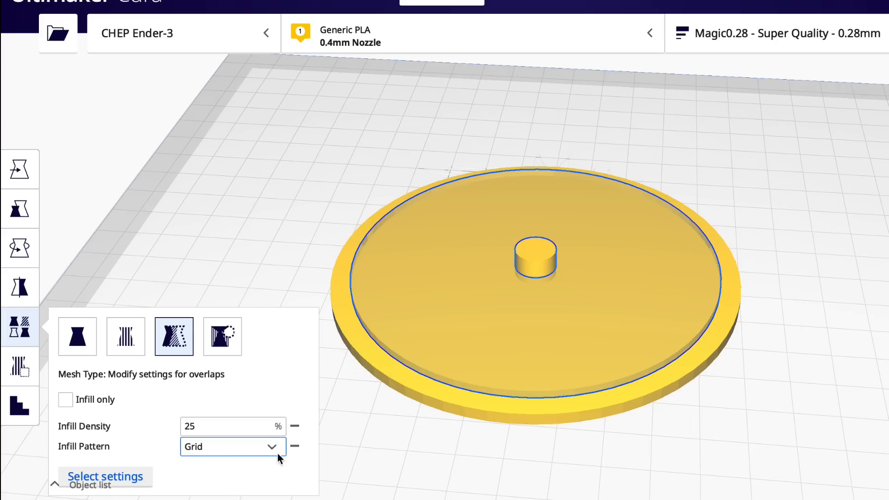
left_click(232, 447)
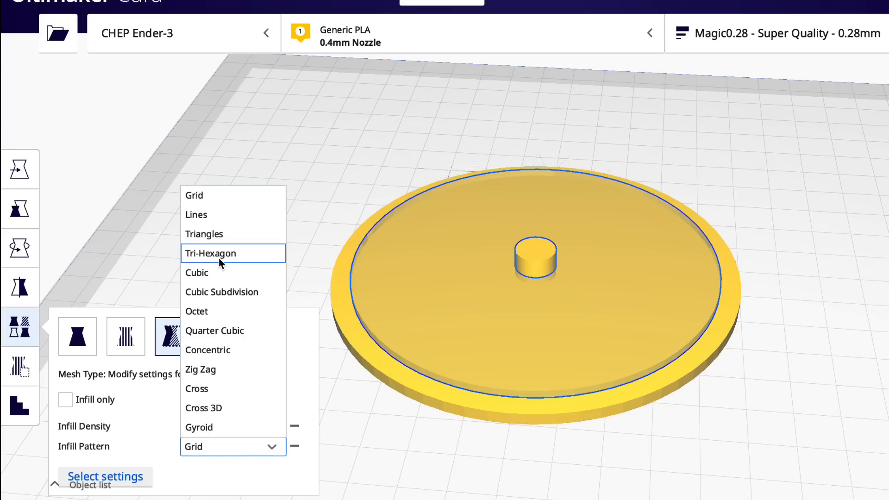
left_click(211, 253)
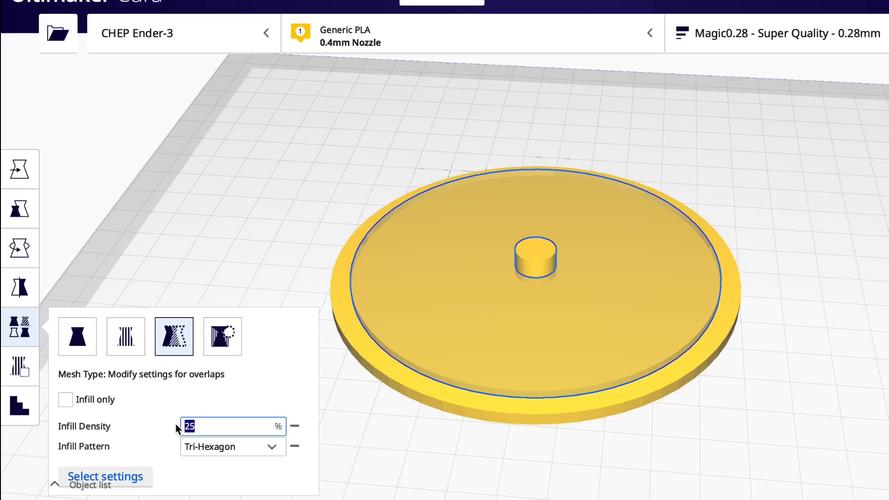
type("20")
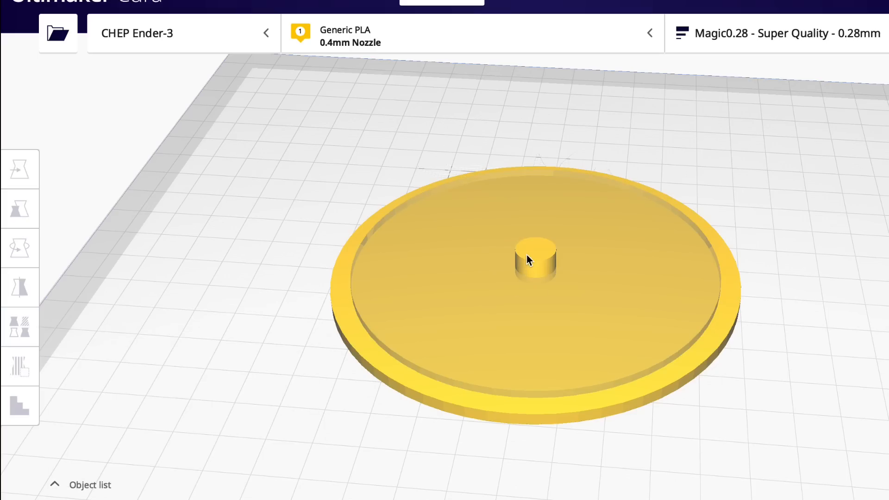
Give the central cylinder overlap modifier Infill Density and Wall Line Count, with walls set to 1.
left_click(19, 326)
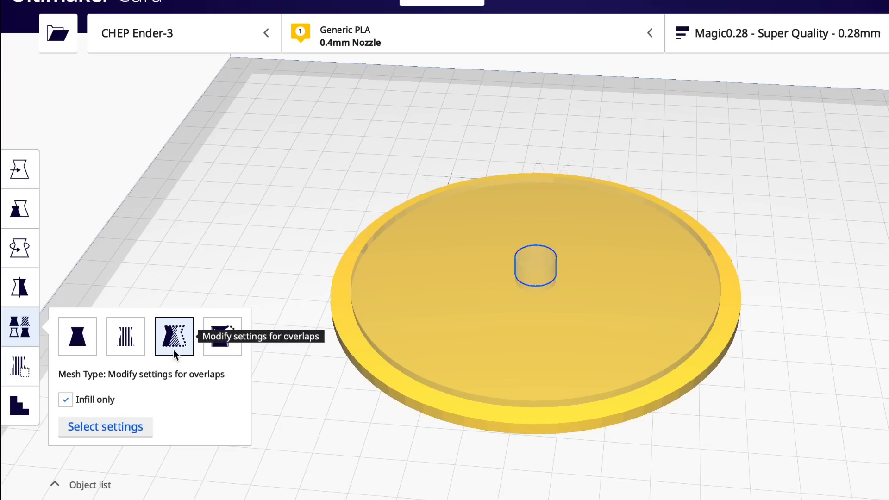
left_click(105, 426)
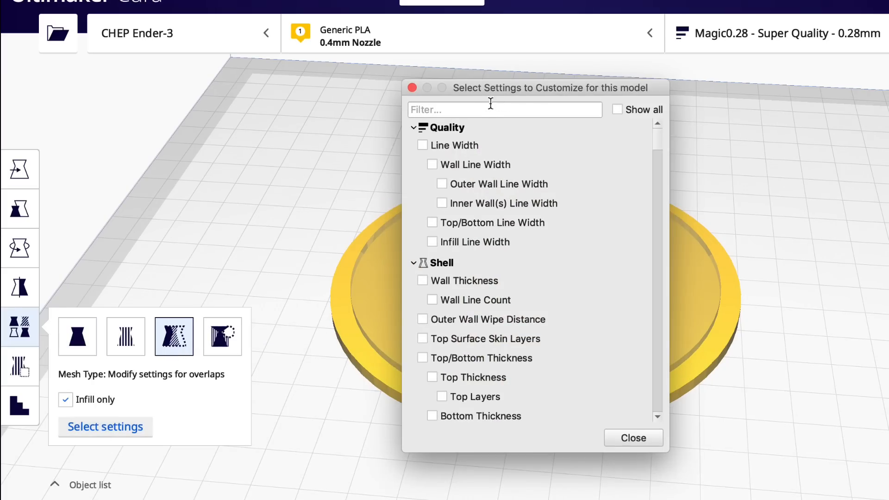
type("i")
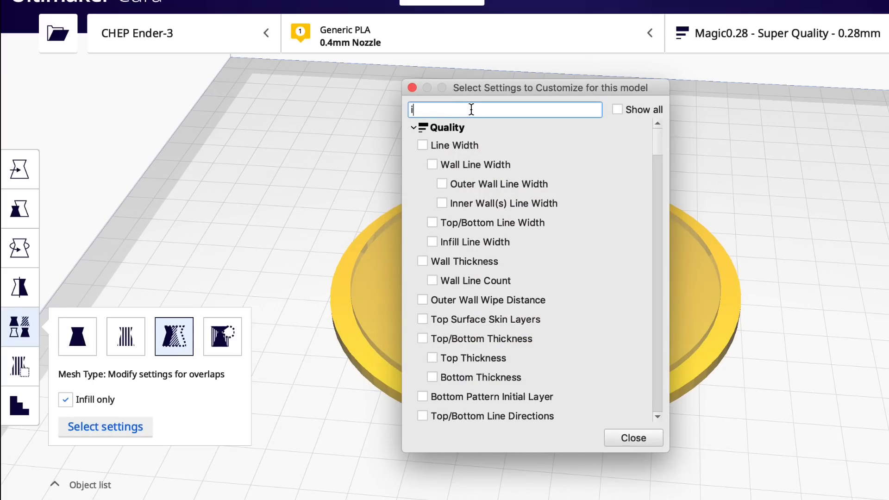
type("nf")
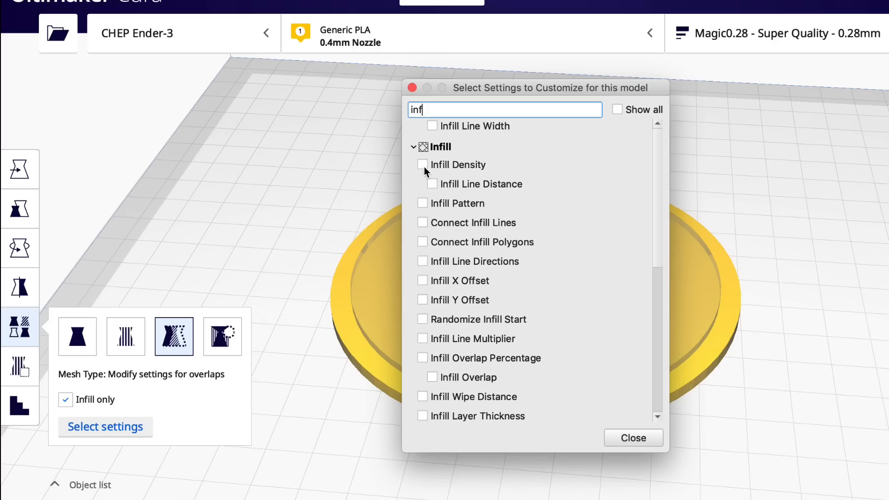
left_click(422, 164)
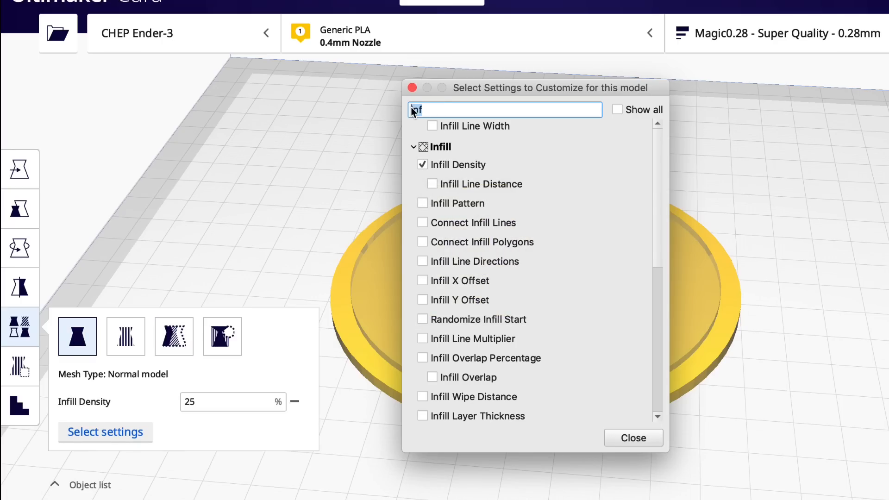
type("wall")
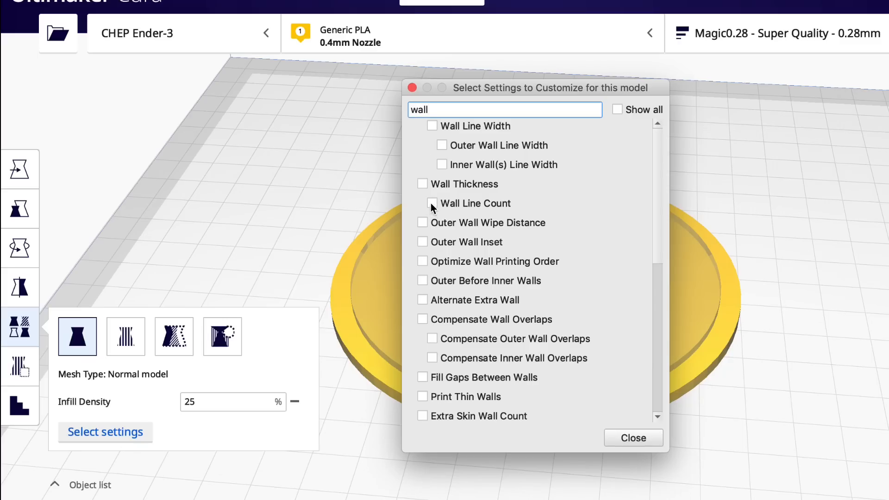
left_click(431, 202)
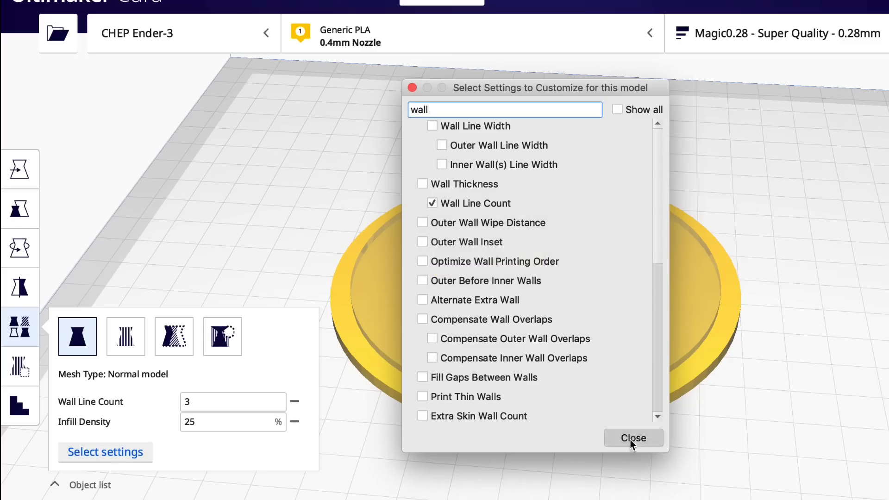
left_click(633, 438)
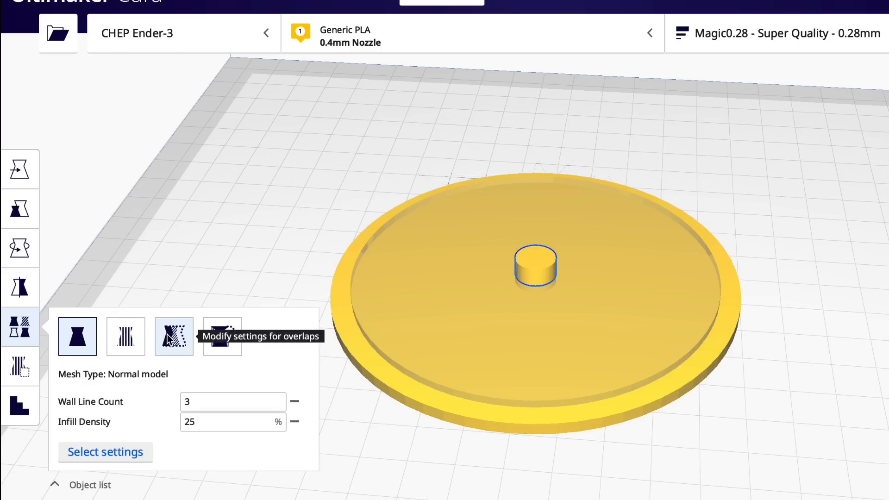
left_click(173, 335)
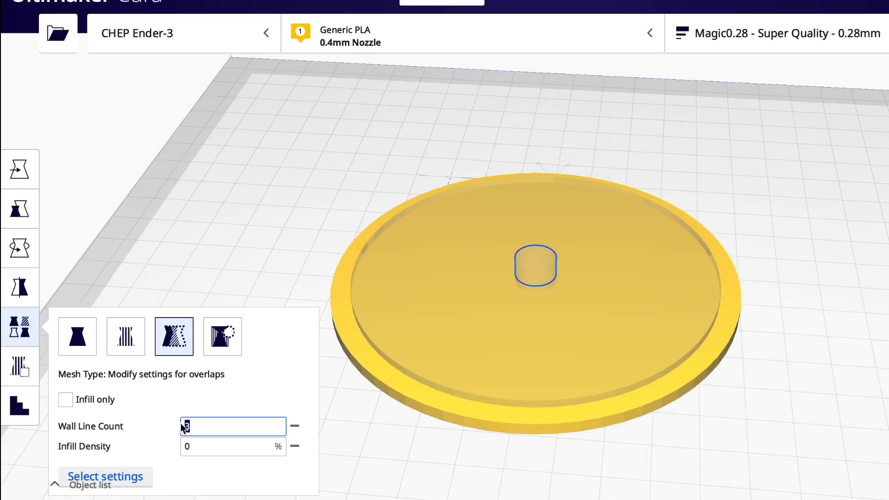
type("1")
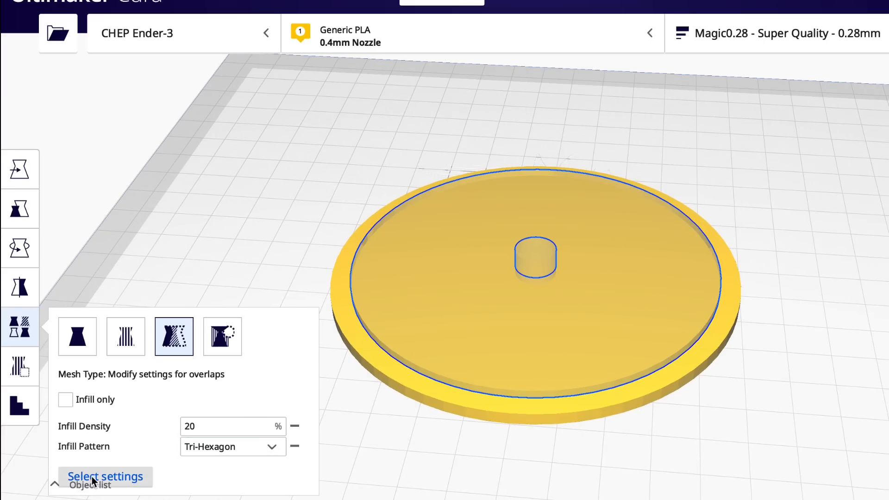
Add Wall Line Count to the inner disc modifier and set it to 1.
left_click(104, 476)
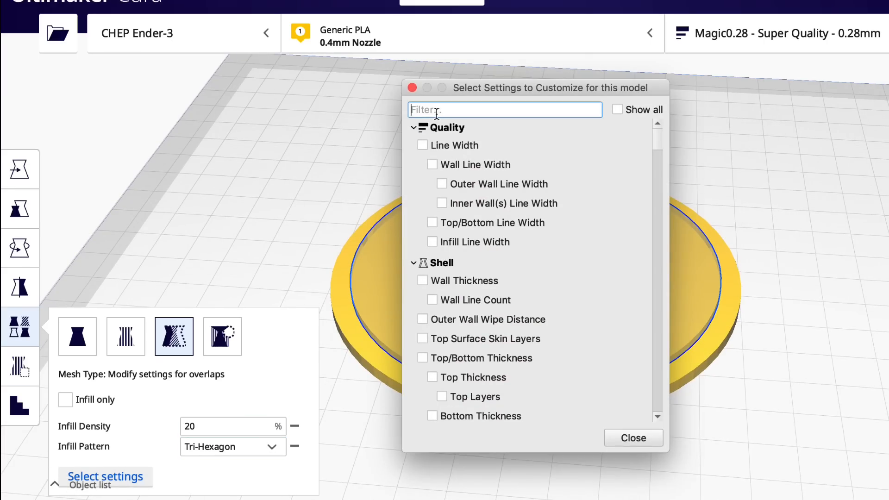
type("wall")
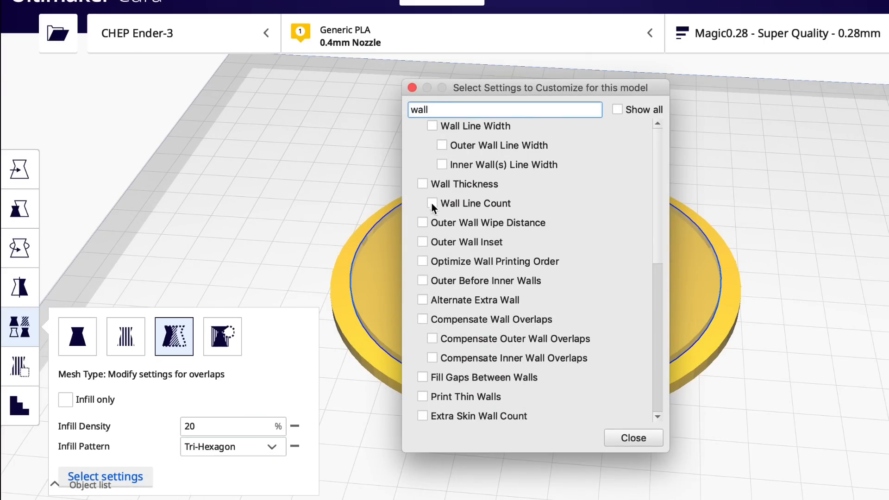
left_click(422, 203)
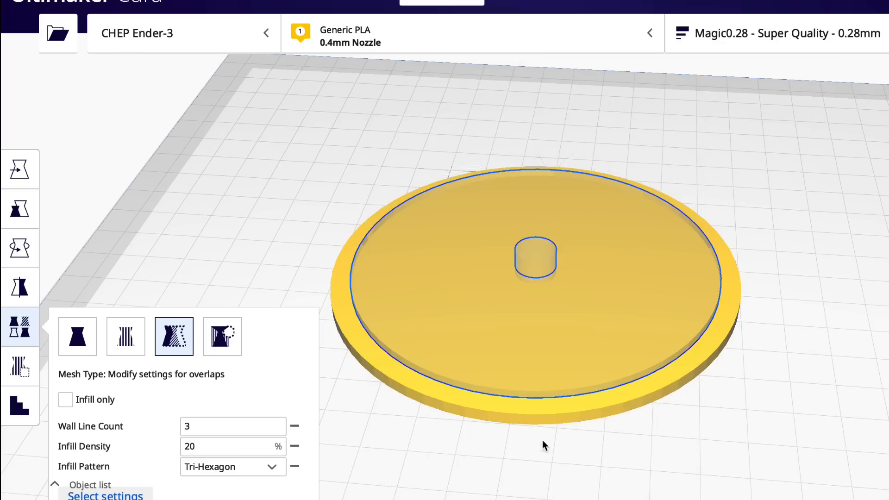
left_click(232, 426)
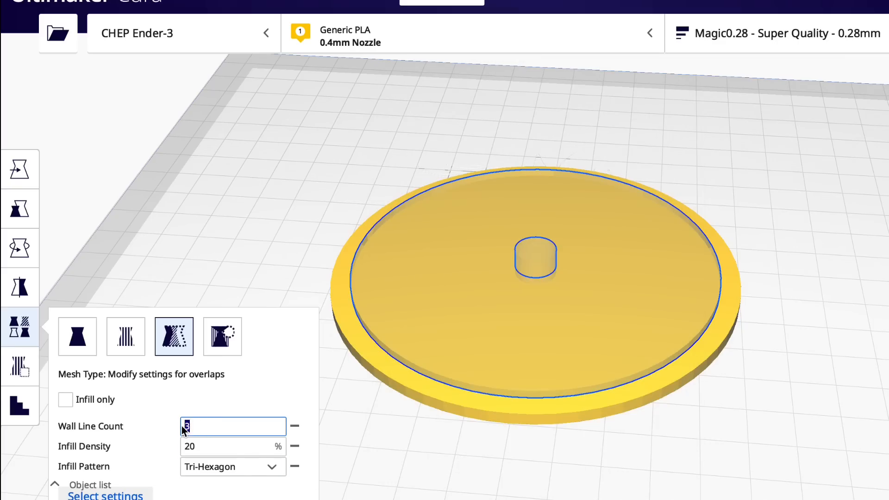
type("1")
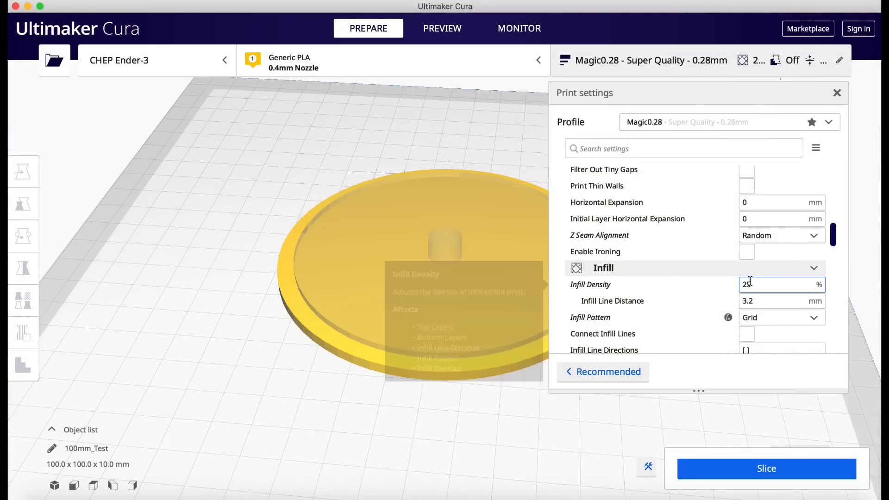
Change the global infill density from 25% to 8%.
type("8")
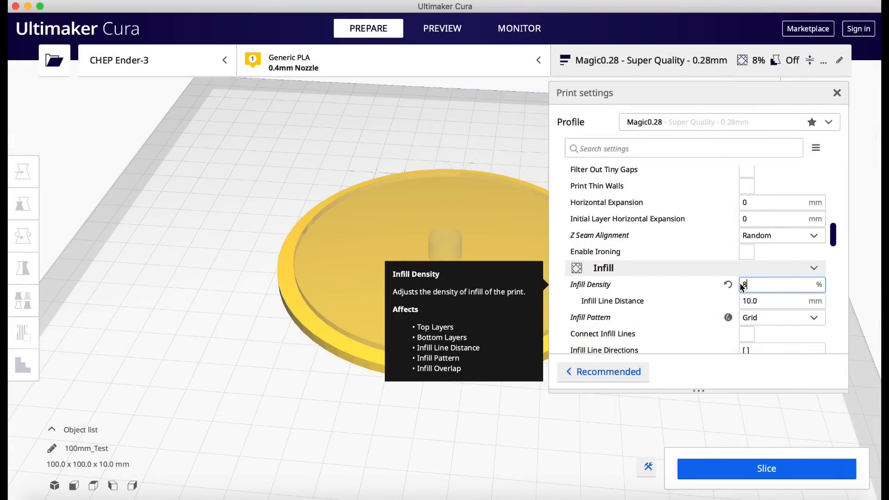
type("80")
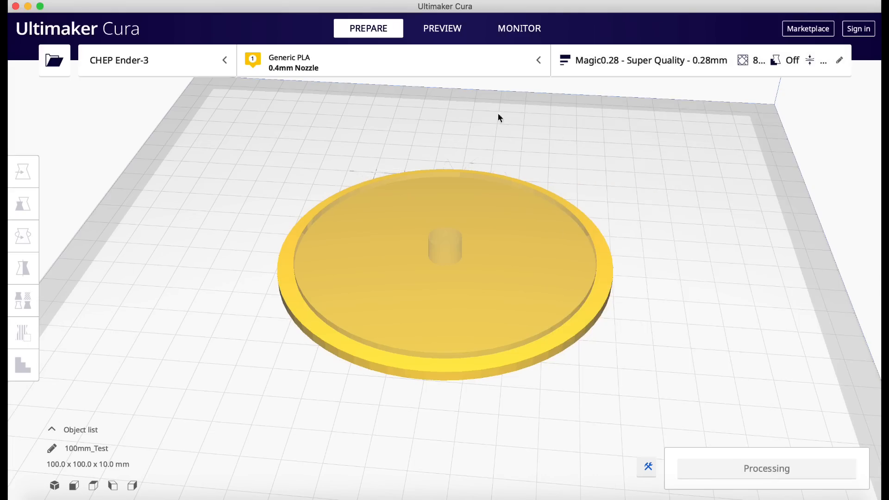
Slice and preview the layers showing Tri-Hexagon infill inside a denser ring, about 47 minutes.
left_click(442, 27)
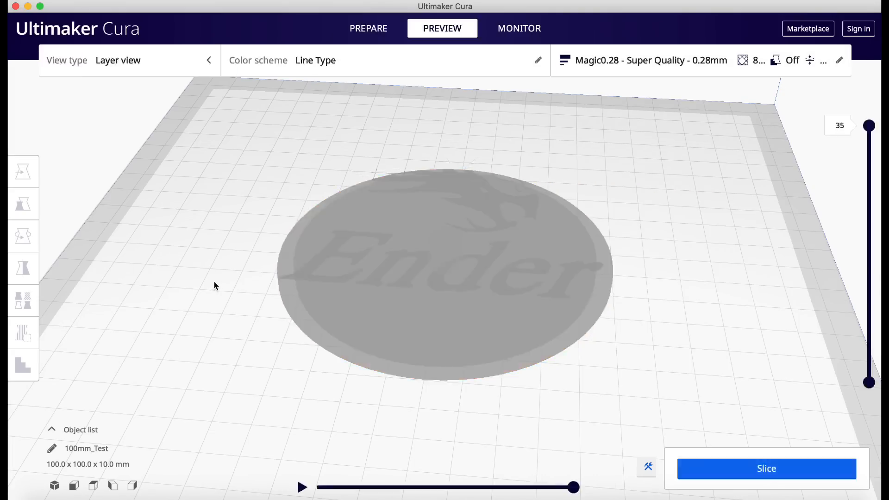
left_click(766, 468)
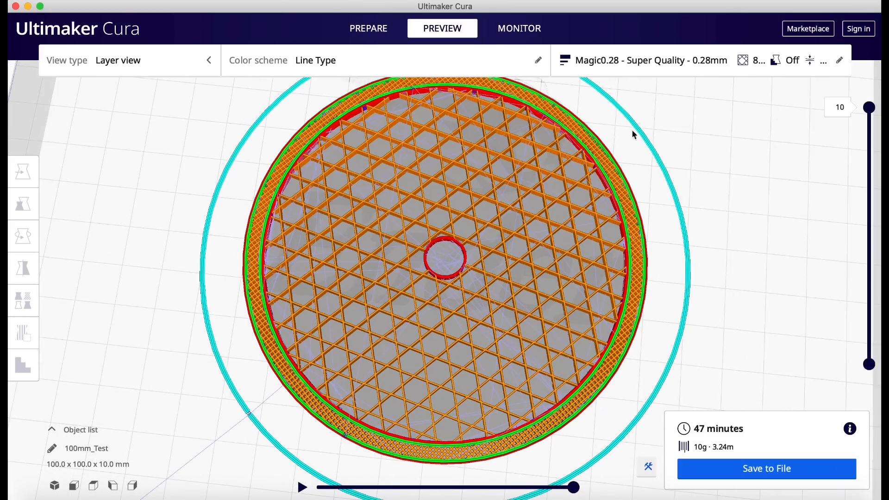
mouse_move(450, 280)
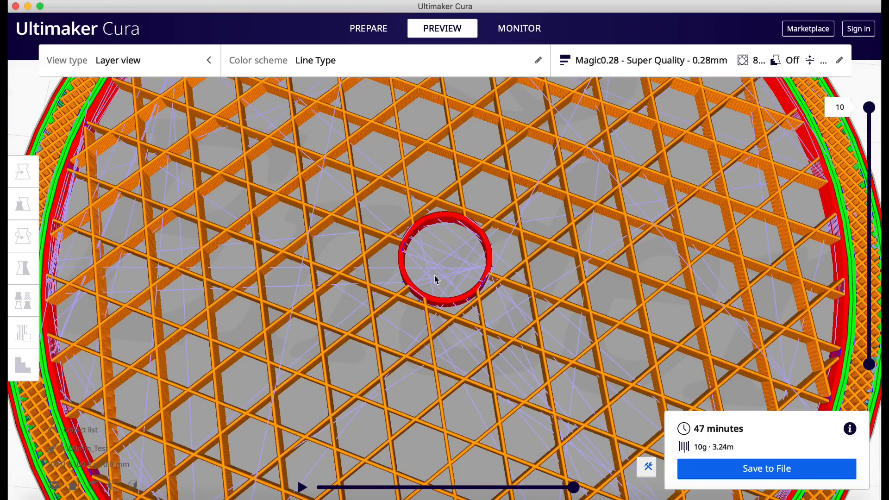
mouse_move(291, 275)
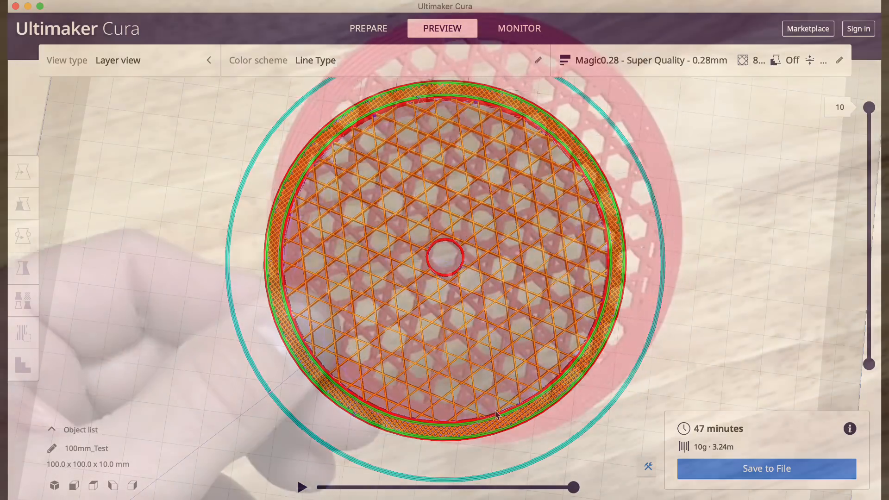
left_click(366, 28)
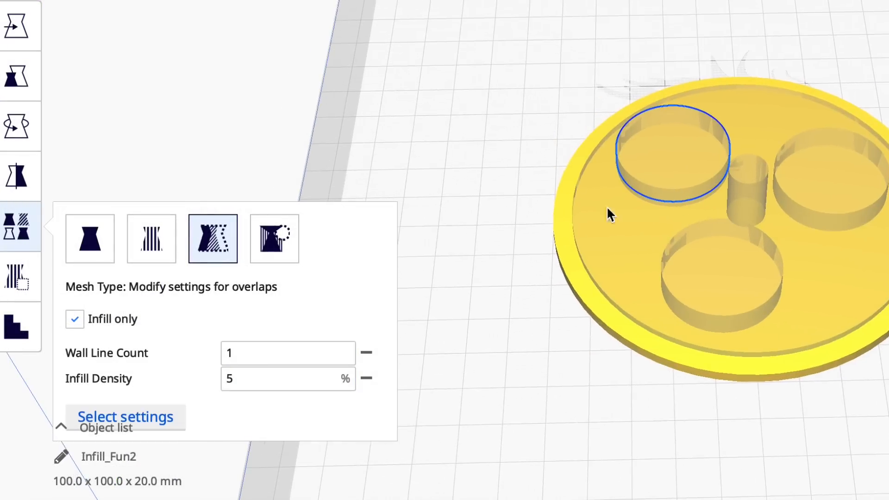
Select the Infill_Fun2 central cylinder modifier and review its 1-wall, 0% infill settings.
left_click(288, 353)
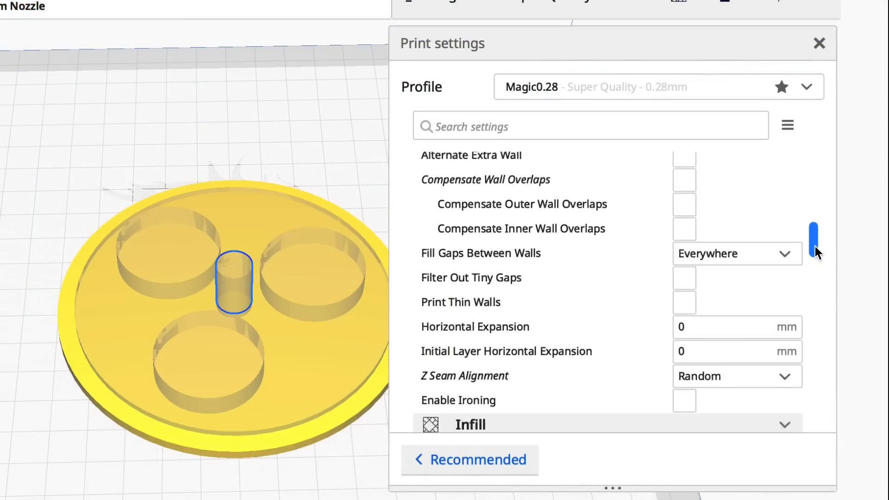
scroll("down", 3)
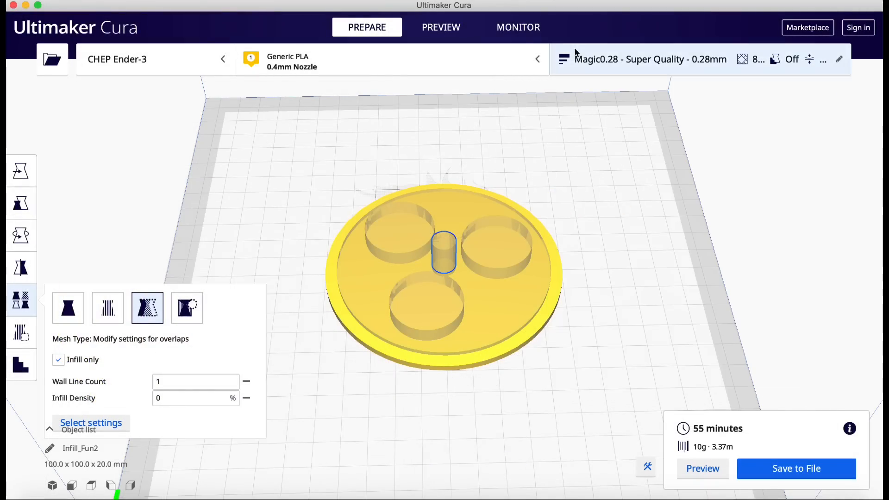
Show the layer preview with three sparse circles and an empty central pin.
left_click(441, 26)
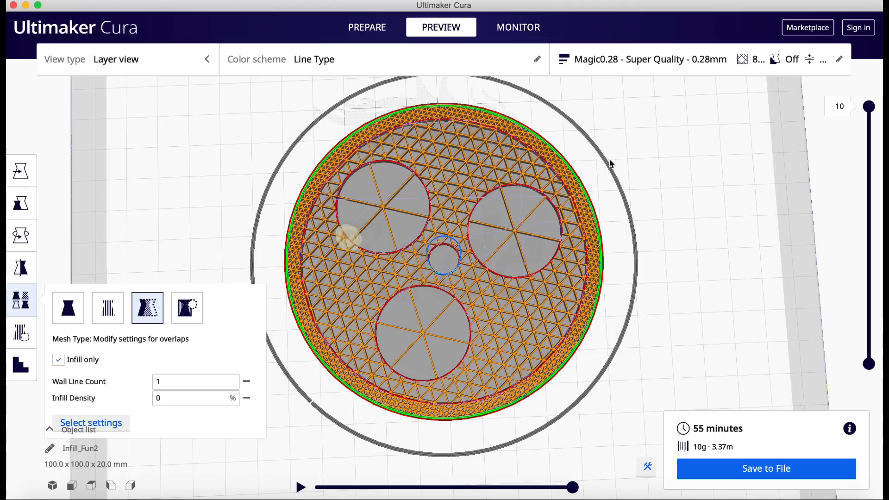
mouse_move(365, 45)
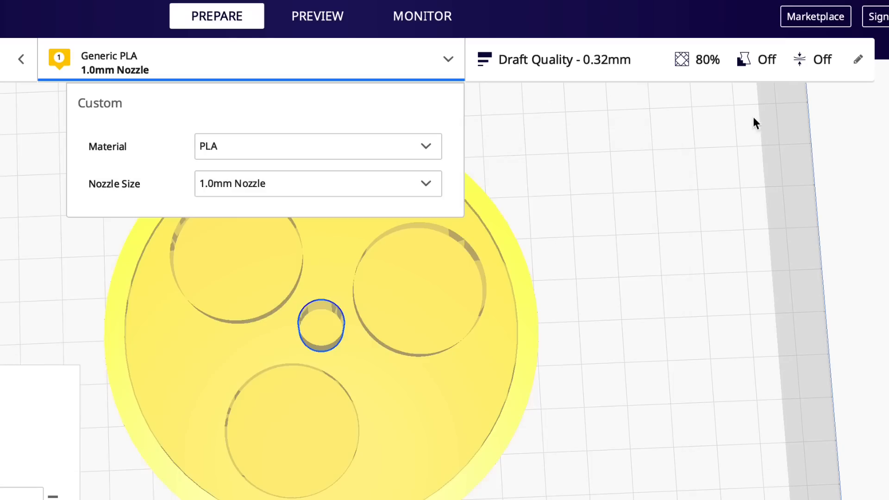
Switch to a 1.0 mm nozzle and the Magic0.8_1mm profile, keeping the customized infill settings.
left_click(858, 59)
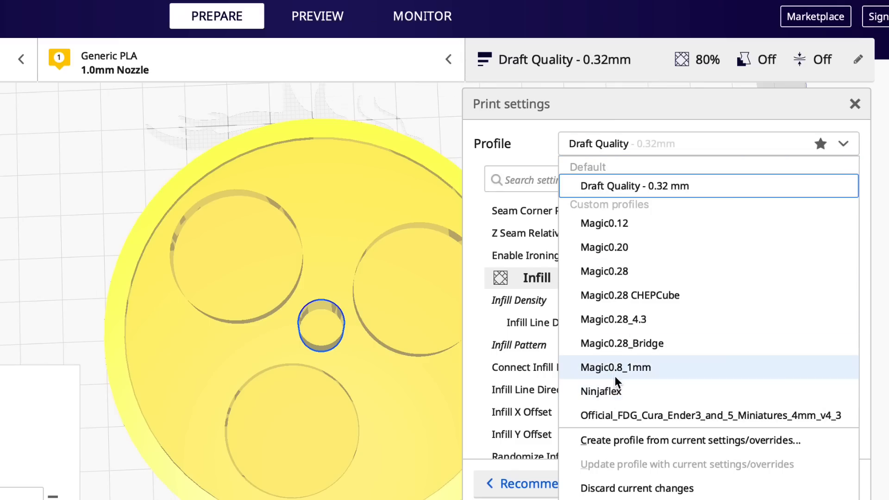
left_click(616, 367)
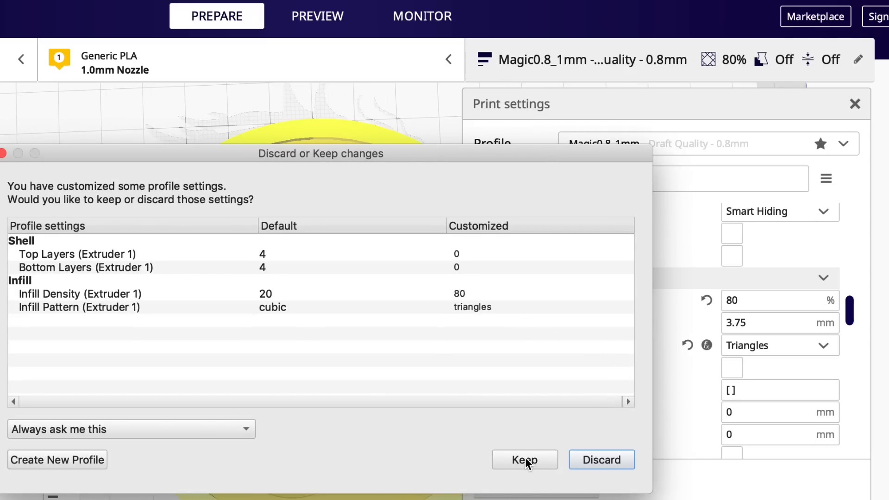
left_click(523, 459)
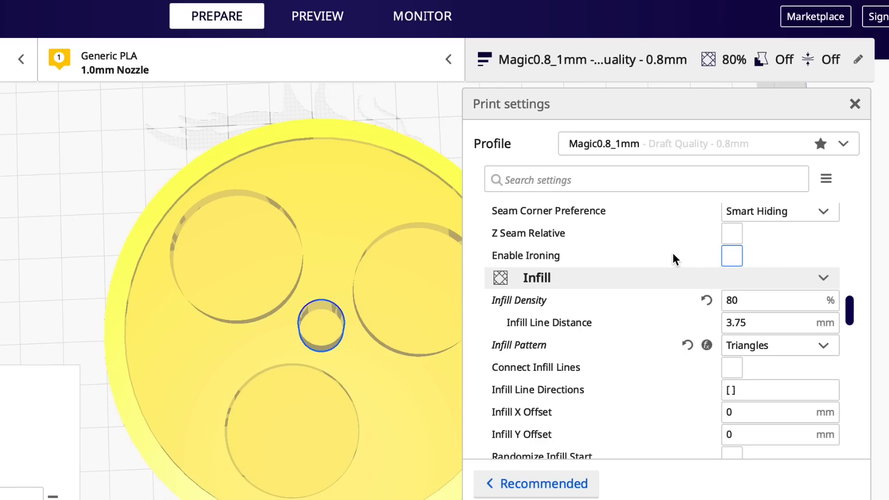
scroll("down", 3)
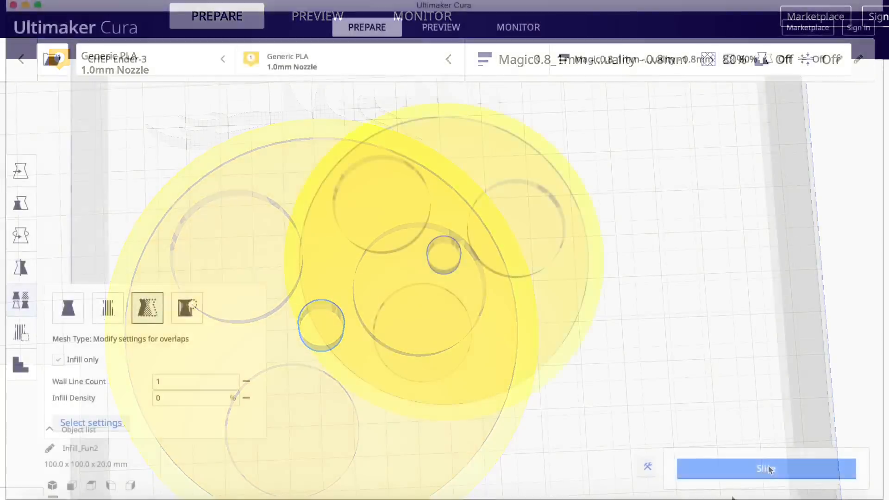
Slice the disc and preview its triangle-infill layers, estimated at 10 minutes and 12 g.
left_click(765, 468)
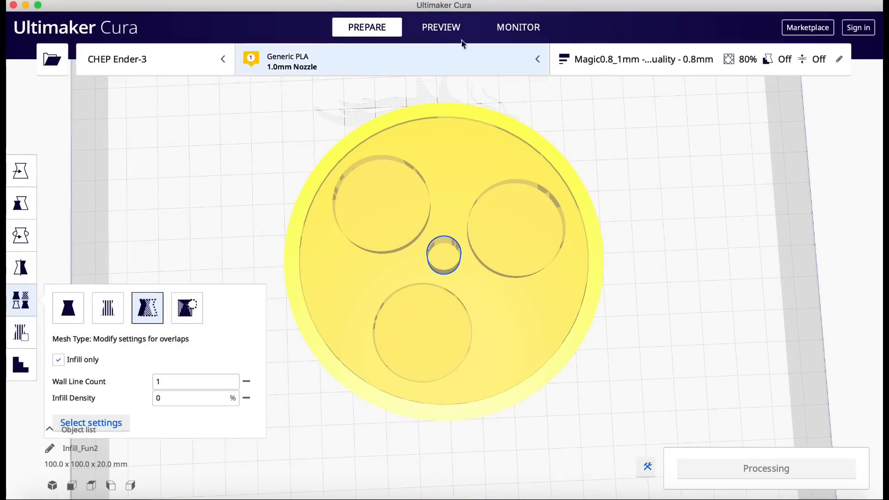
left_click(441, 26)
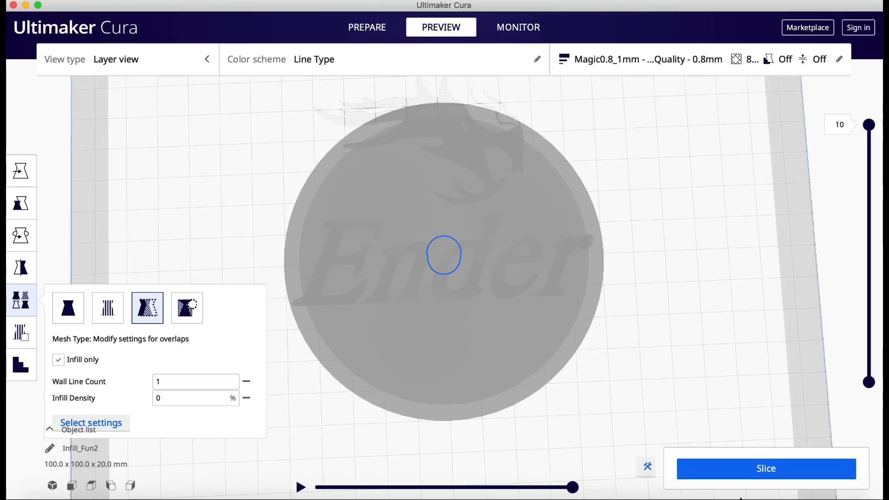
left_click(766, 468)
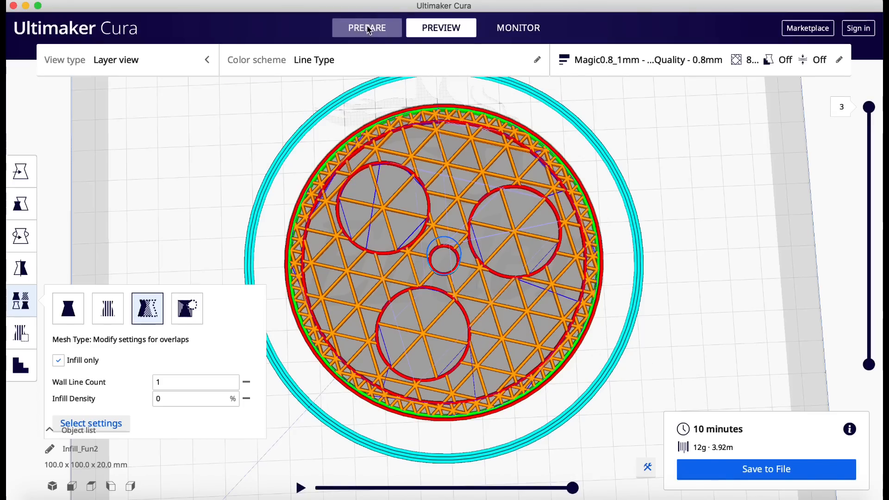
Set the overlap circles' infill density to 50%, re-slice for 13 minutes and 14 g.
type("30")
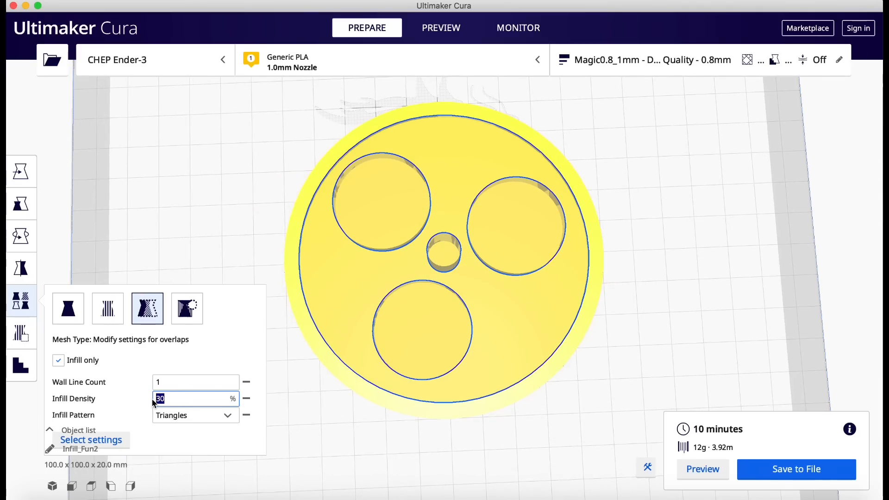
type("50")
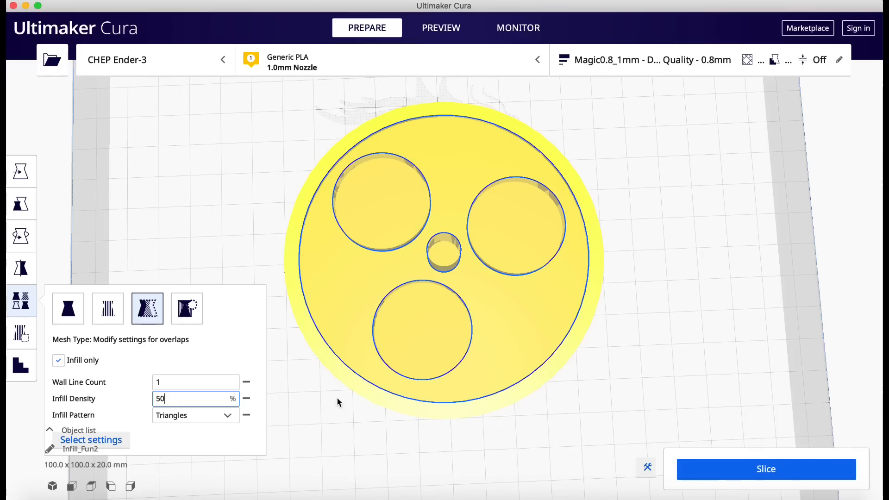
left_click(441, 27)
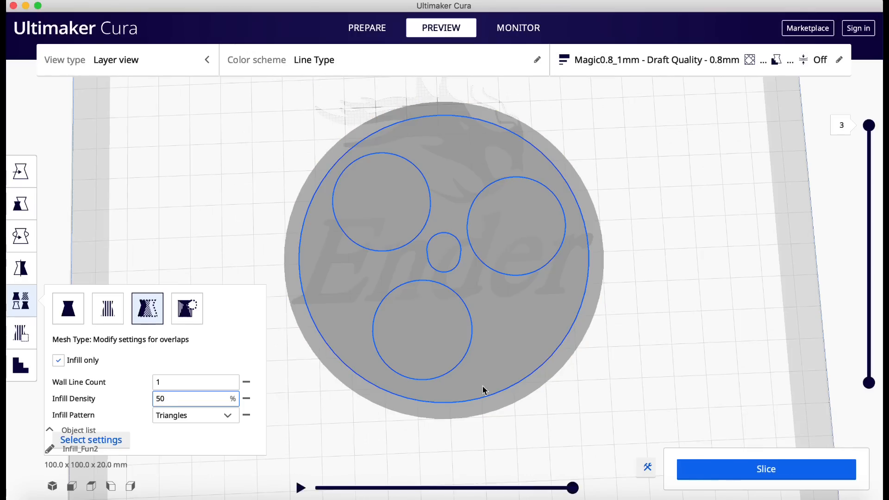
left_click(766, 469)
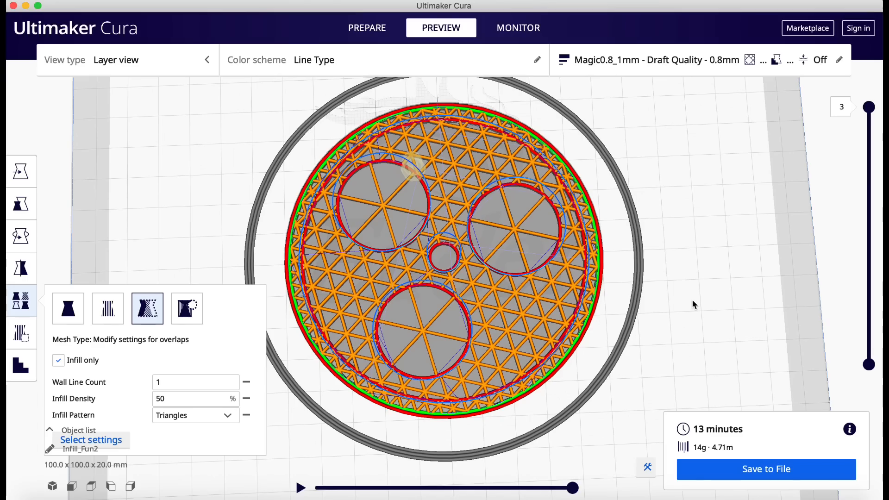
left_click(367, 27)
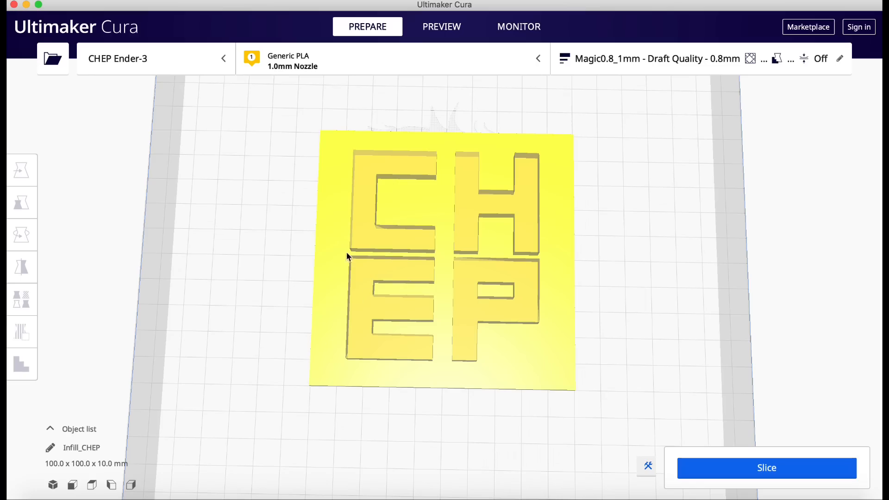
Select the CHEP letters mesh and check its zero top/bottom layers and 20% Lines infill.
left_click(21, 299)
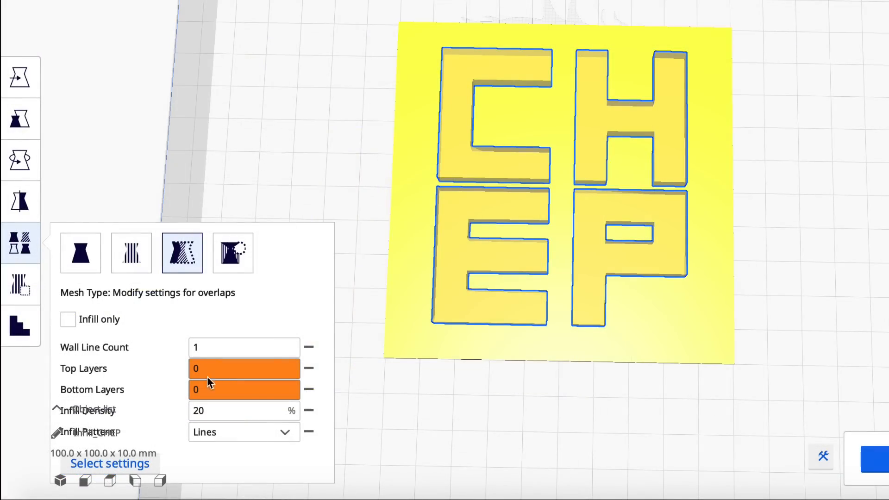
mouse_move(97, 428)
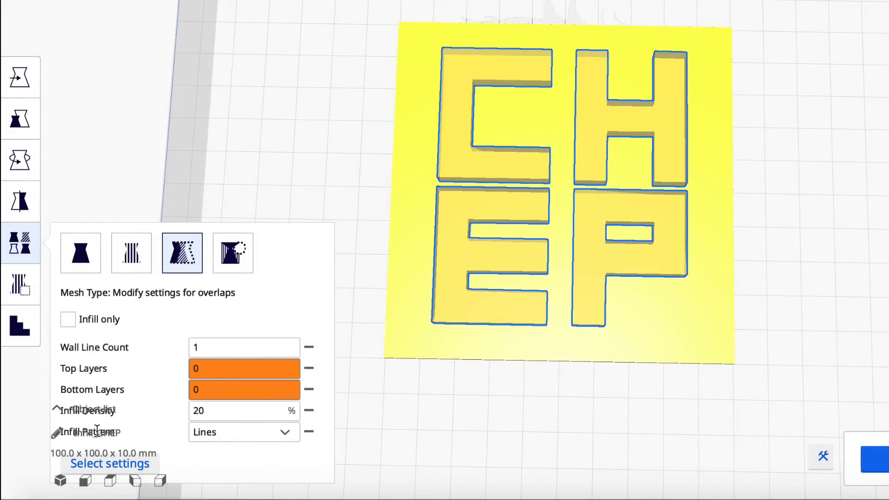
left_click(244, 410)
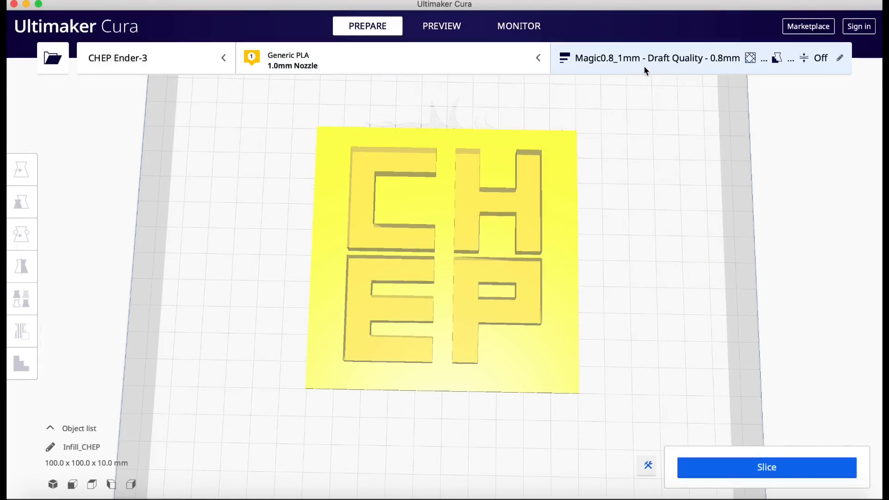
Scroll through the block's Shell settings, showing four top and four bottom layers.
left_click(652, 58)
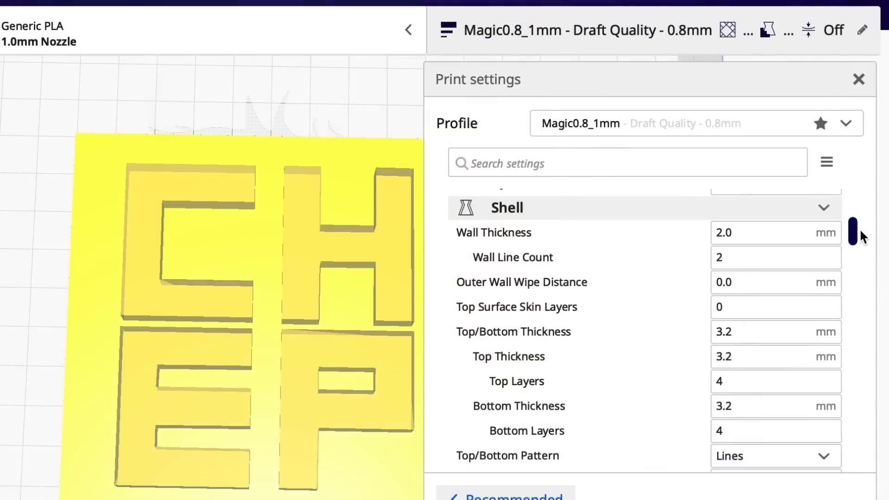
scroll("down", 3)
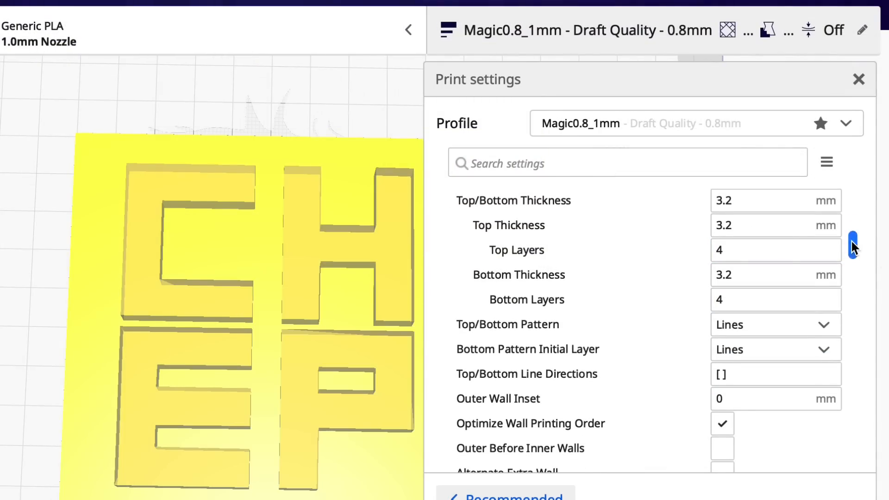
scroll("down", 3)
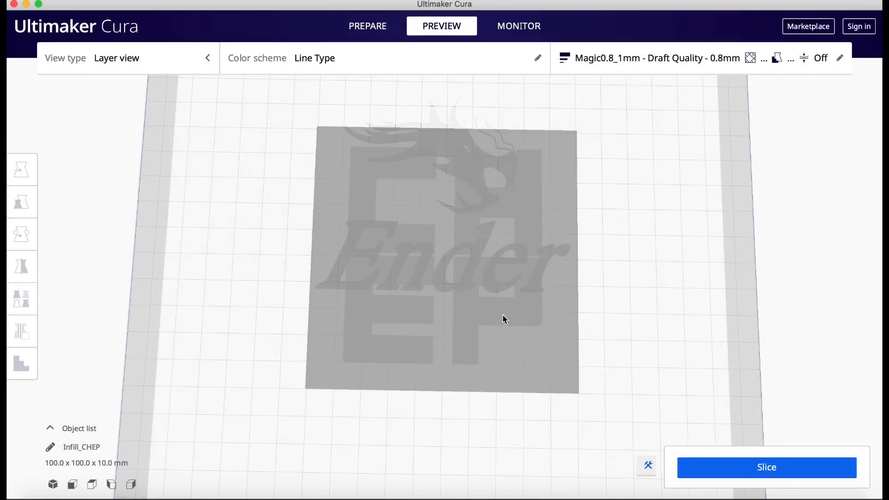
Slice the CHEP block (31 minutes, 26 g) and orbit to view its underside.
left_click(766, 467)
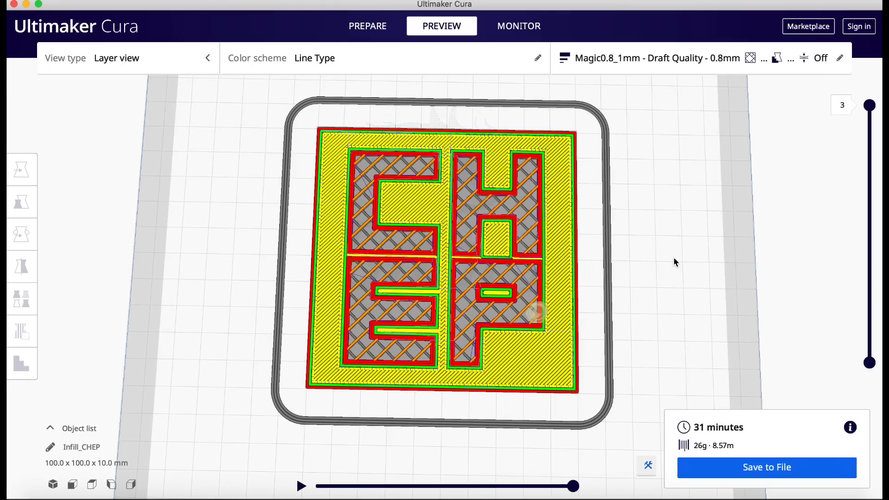
mouse_move(573, 263)
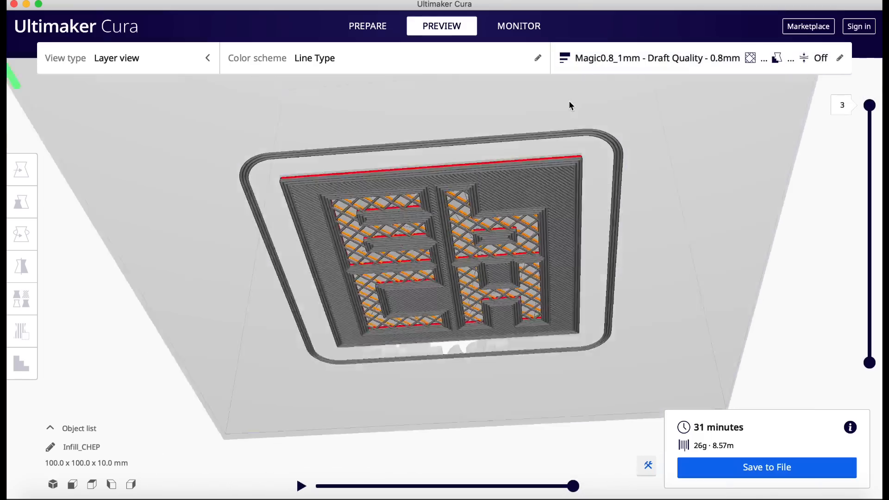
left_click_drag(570, 106, 584, 285)
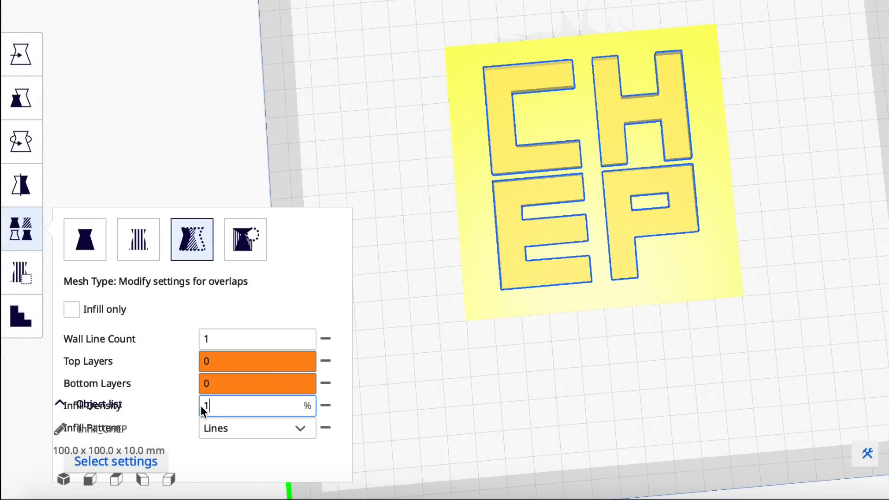
Zero the block's top and bottom layers, slice in preview, and re-edit the letters' infill density.
type("0")
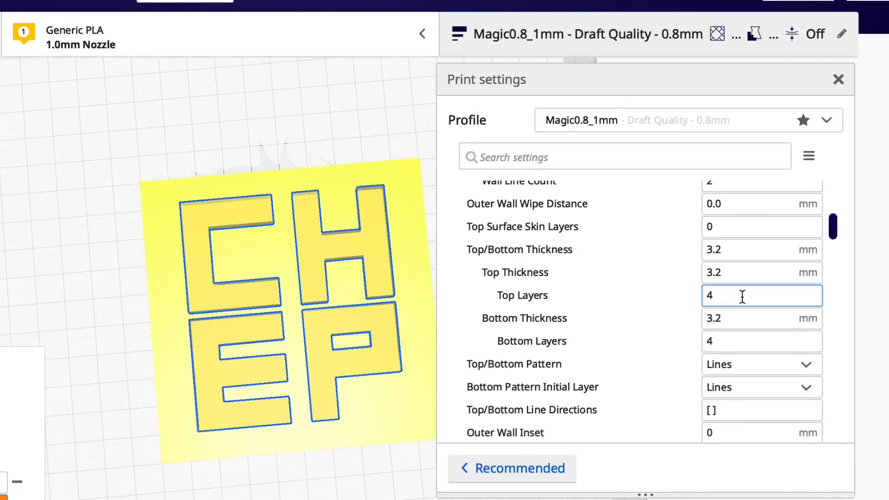
type("0")
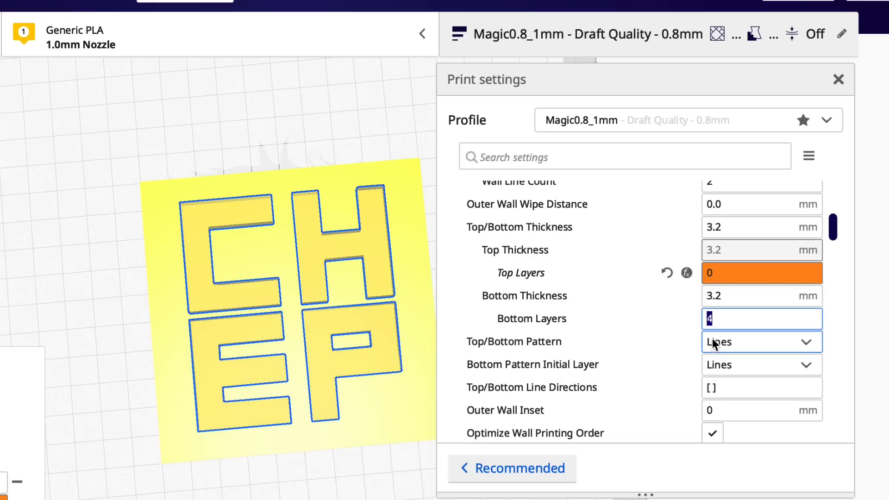
type("0")
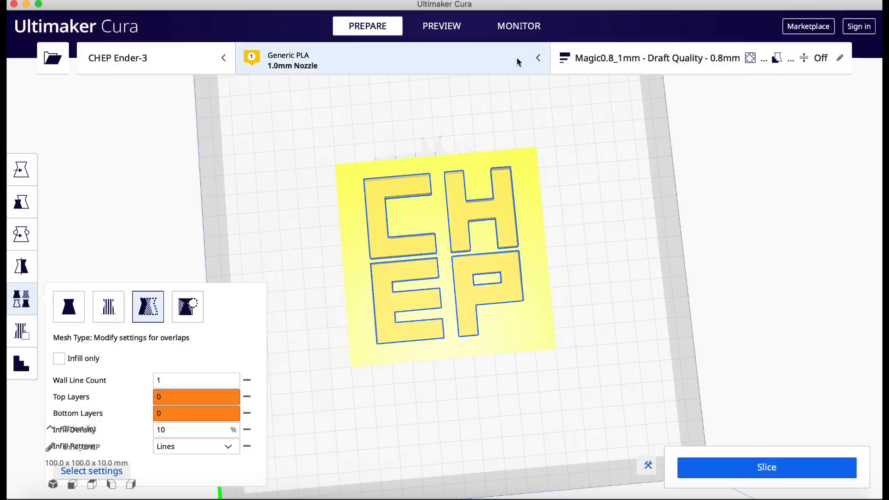
left_click(441, 25)
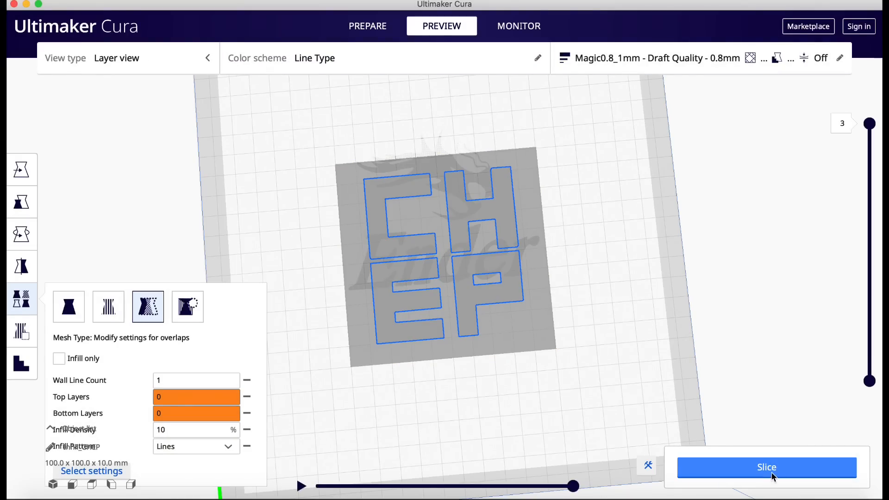
left_click(766, 467)
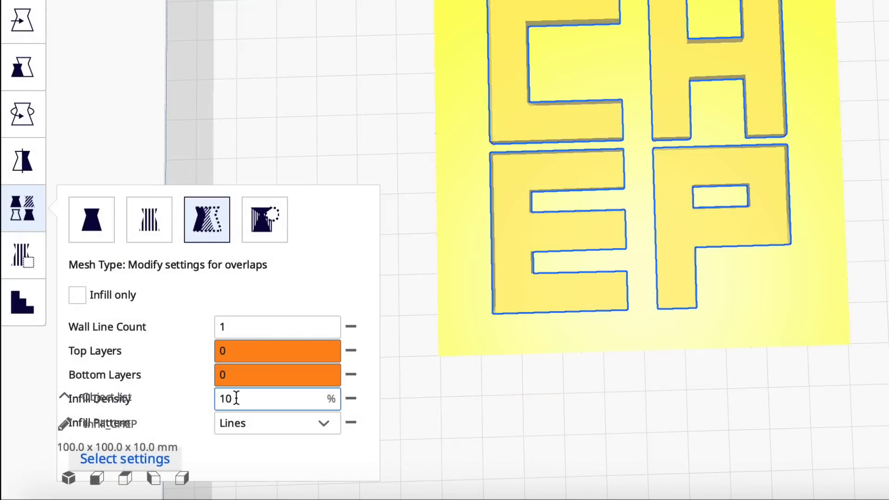
type("40")
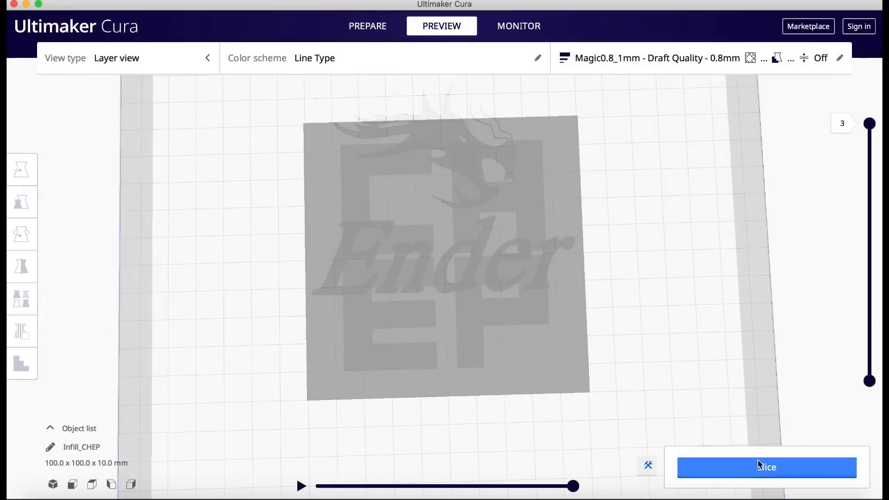
Re-slice the CHEP block (17 minutes, 17 g) and orbit to an angled view of the letters.
left_click(766, 467)
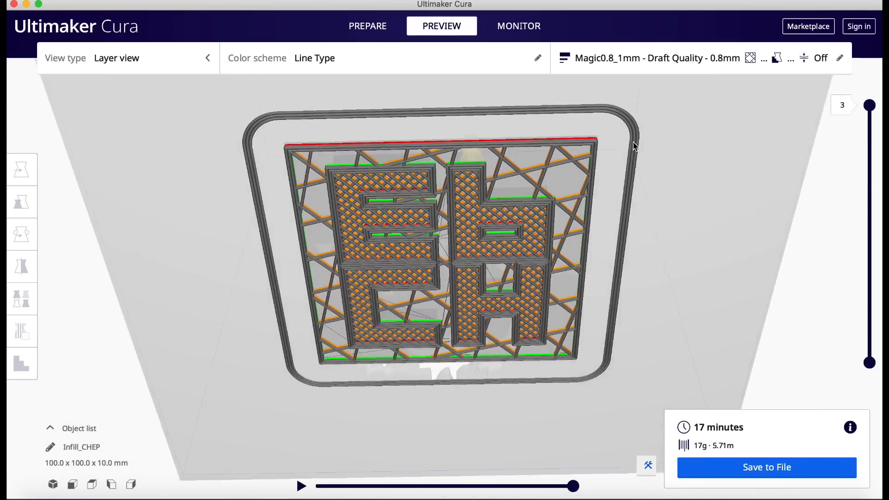
left_click_drag(634, 146, 616, 278)
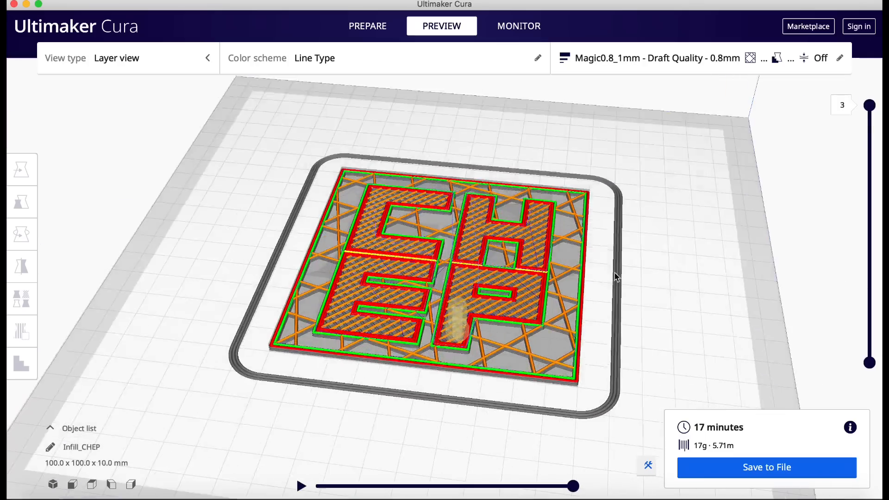